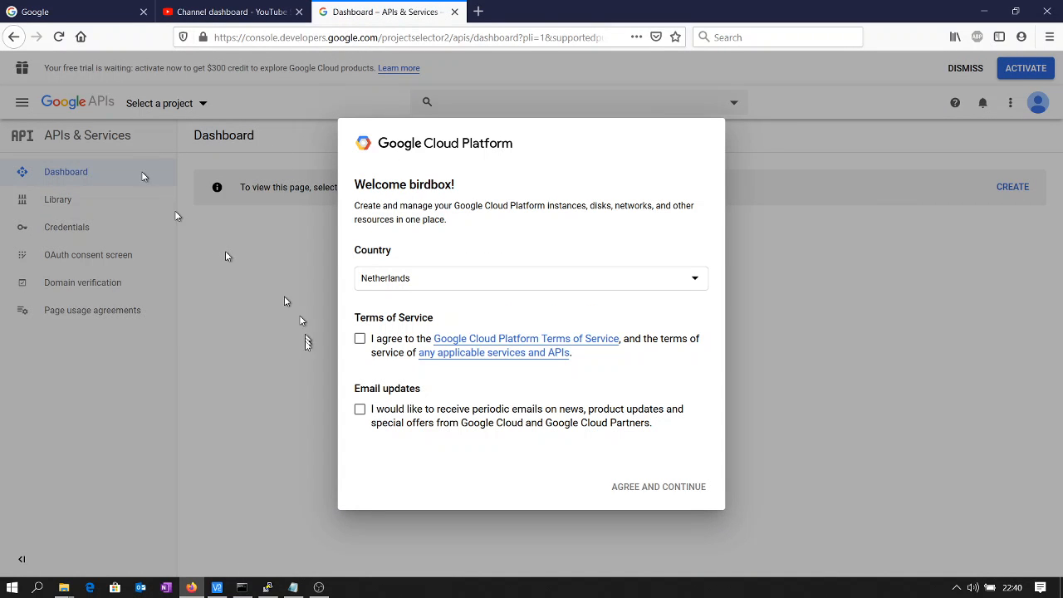
Step: Agree to the Terms of Service and continue past the welcome dialog
click(359, 339)
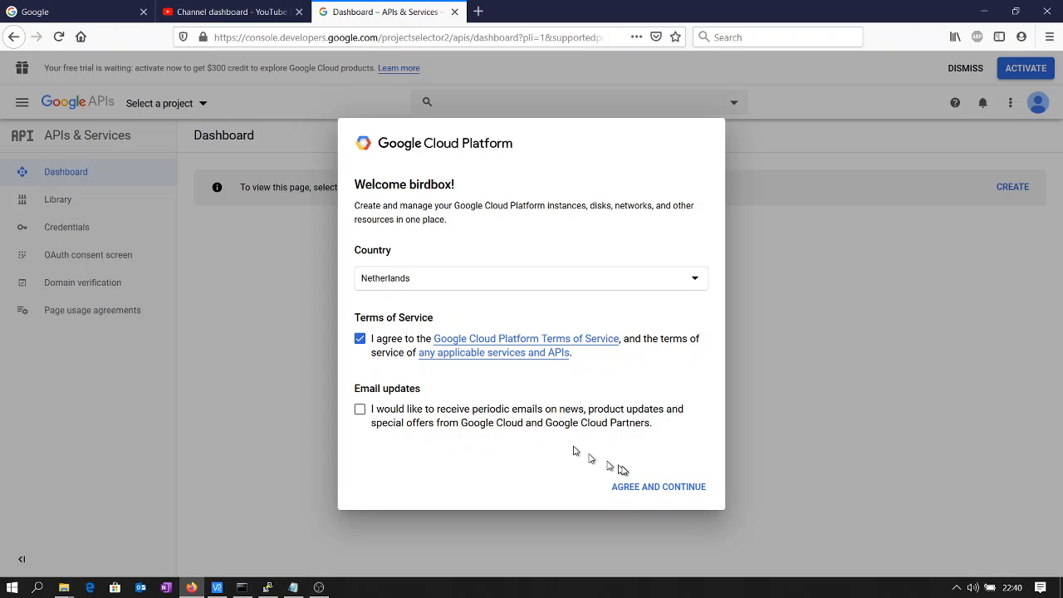
click(658, 487)
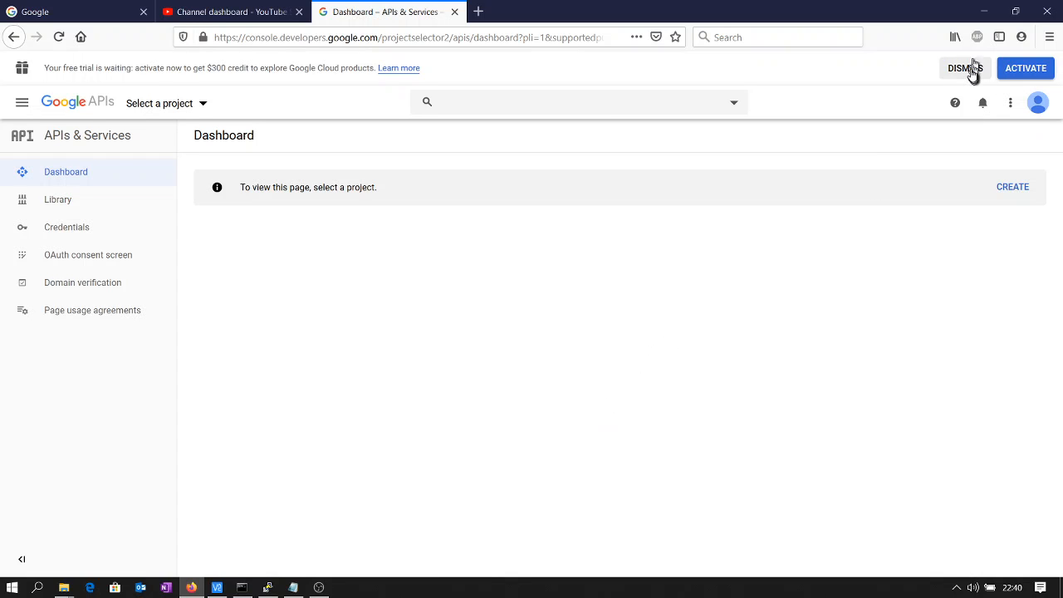
Step: Dismiss the free-trial banner, start a new project and note 'My Project 40023' in the account file
click(964, 68)
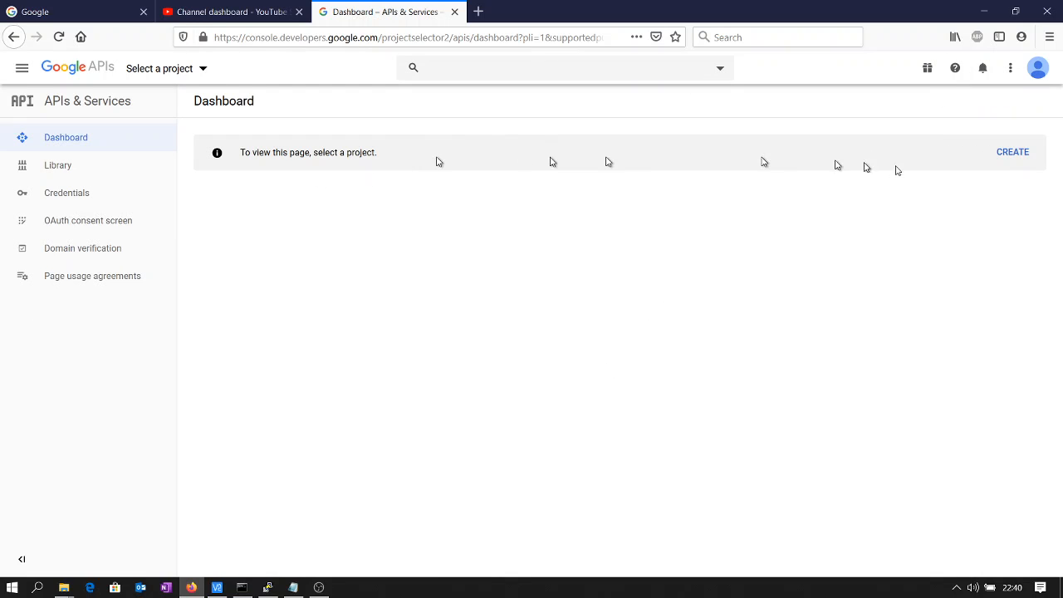
click(1014, 153)
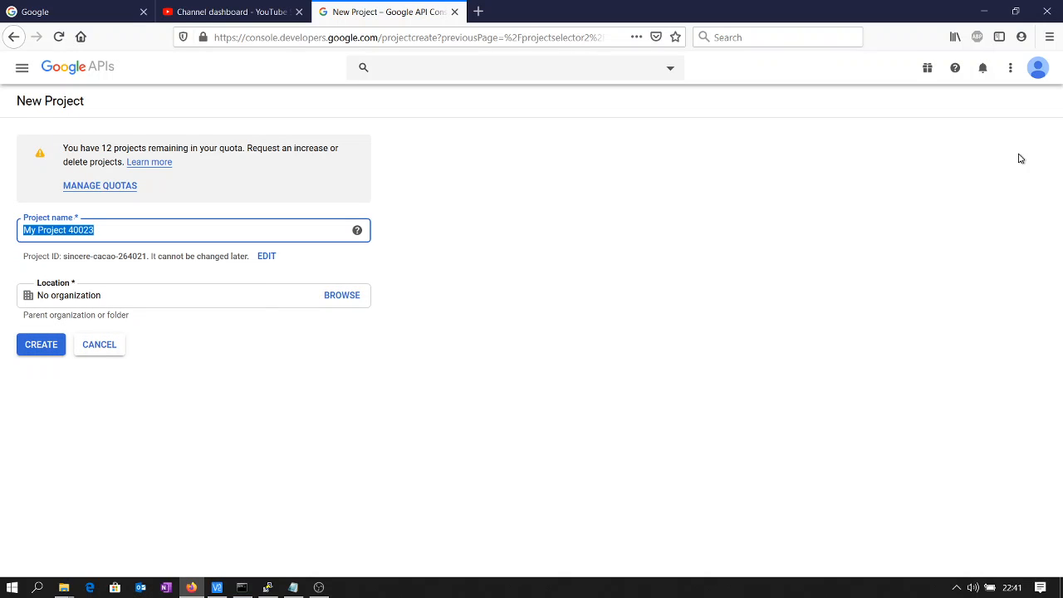
mouse_move(158, 226)
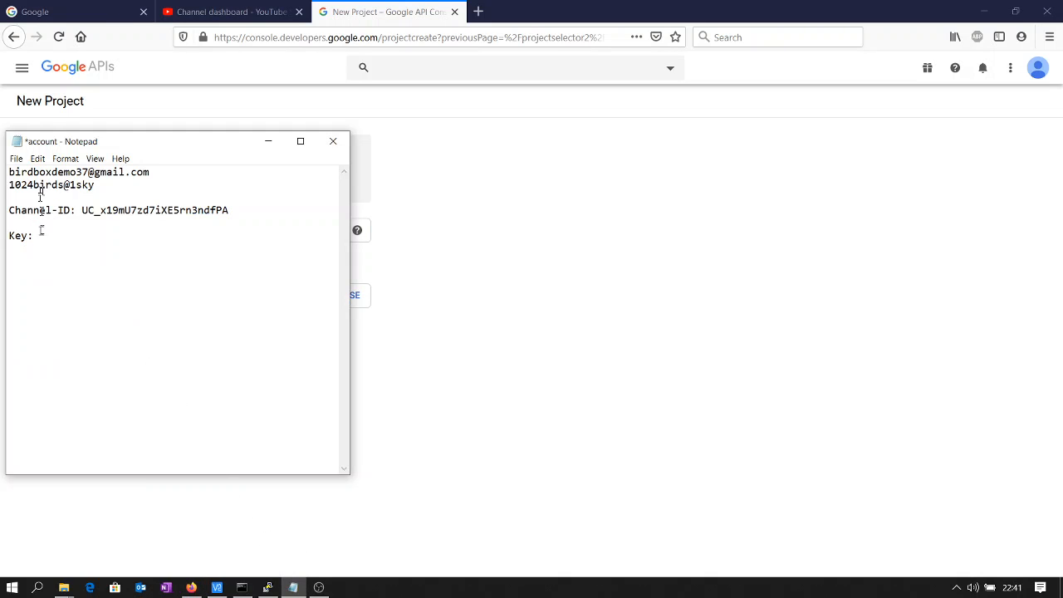
text(My Project 40023)
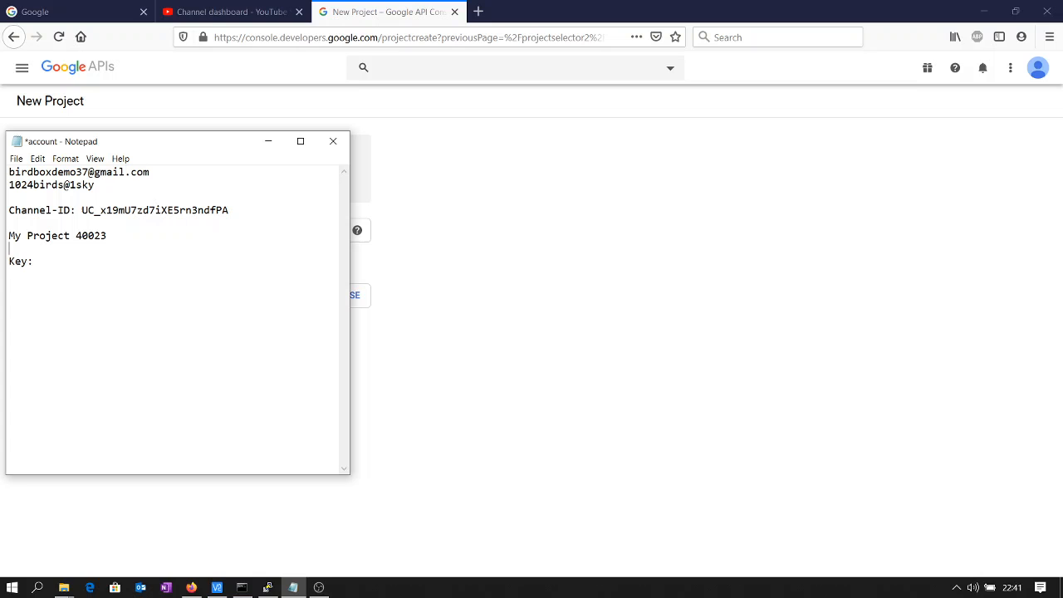
mouse_move(103, 117)
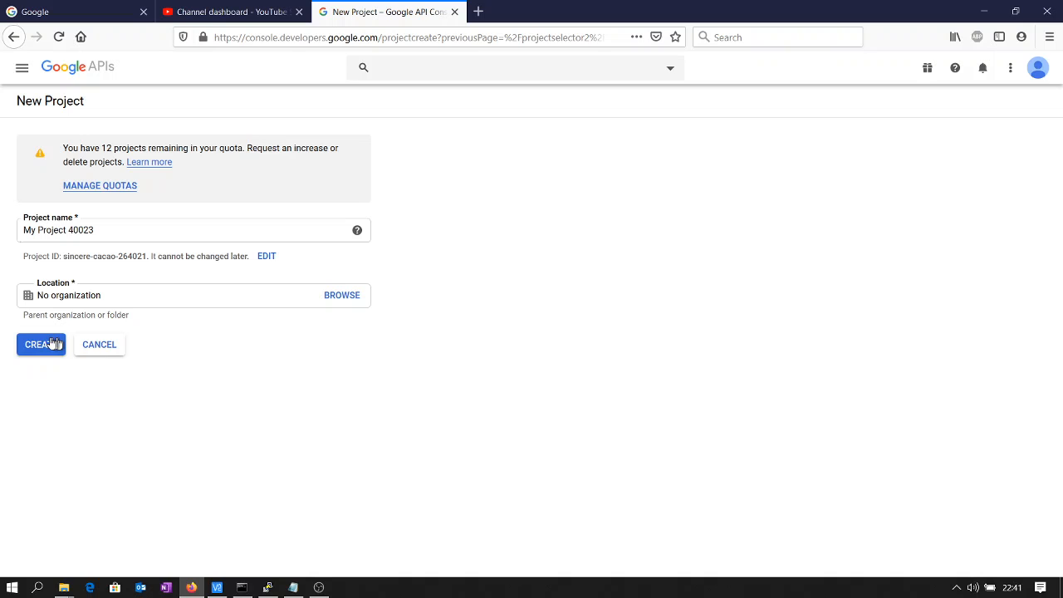
Step: Create My Project 40023 and check its creation progress in the notifications
click(40, 344)
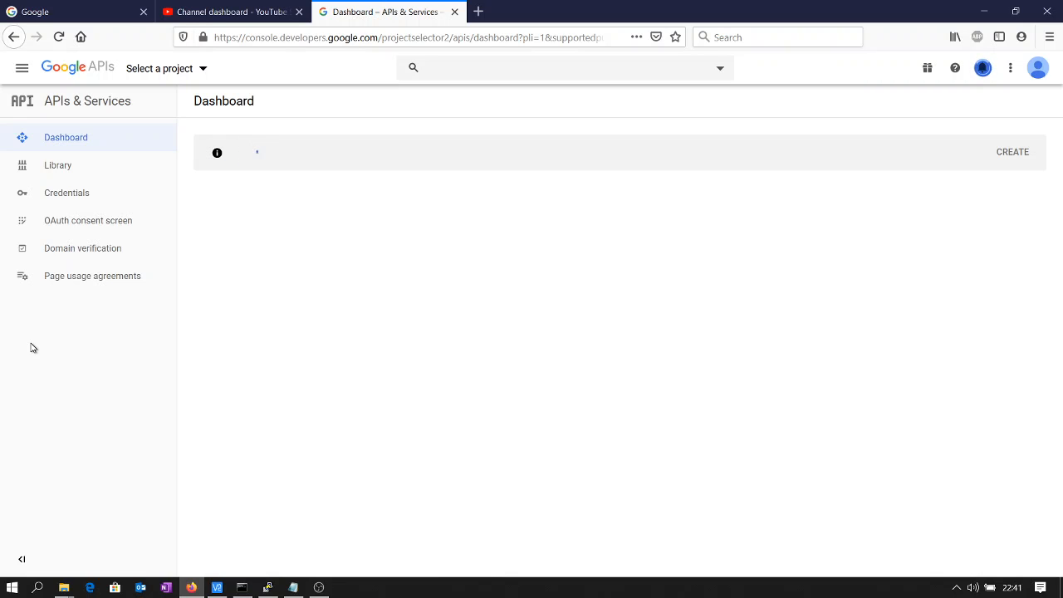
click(1012, 151)
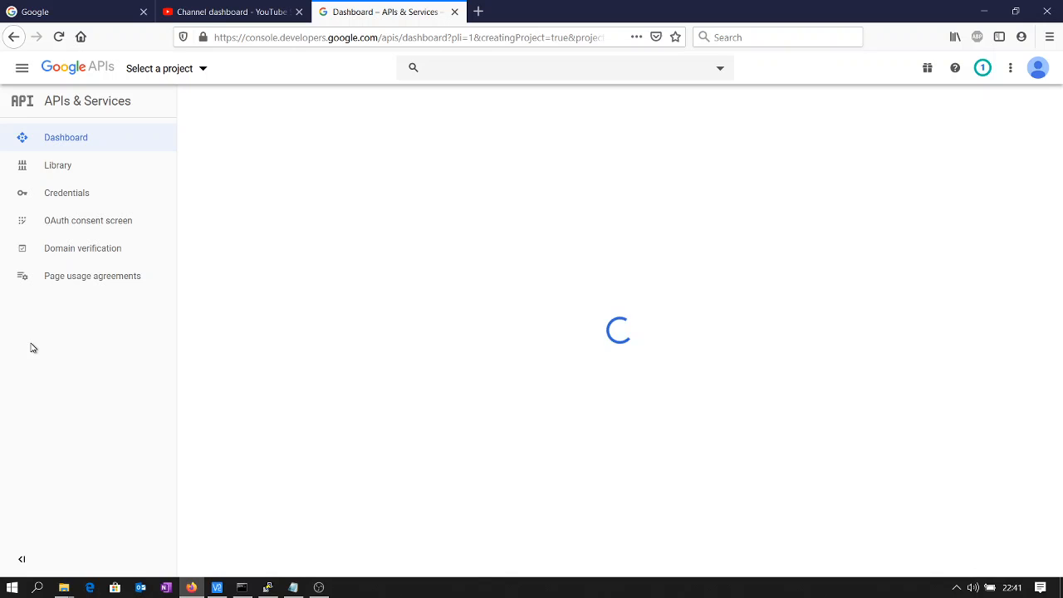
click(984, 66)
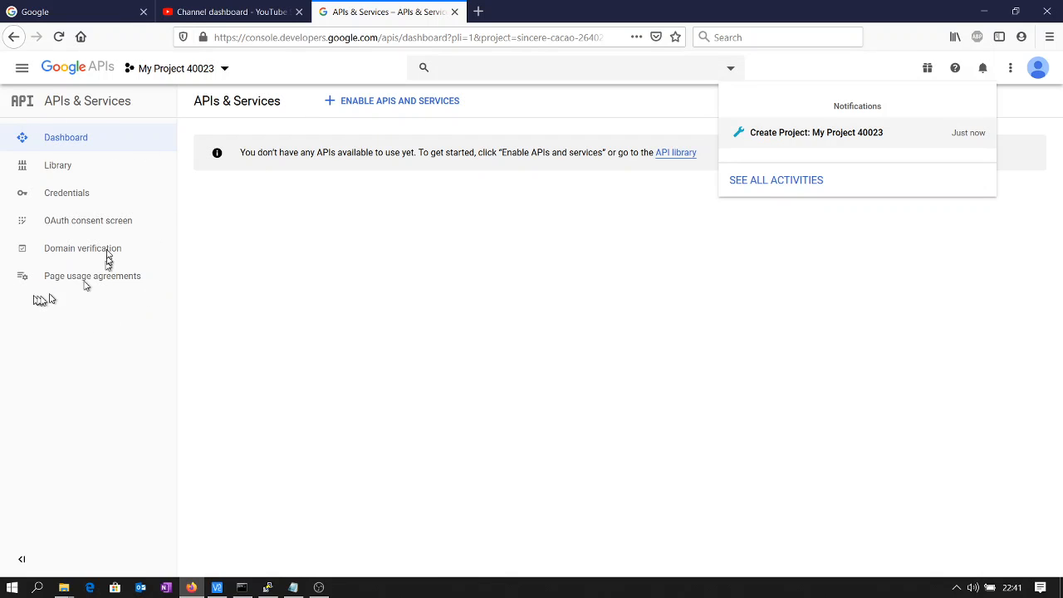
mouse_move(383, 116)
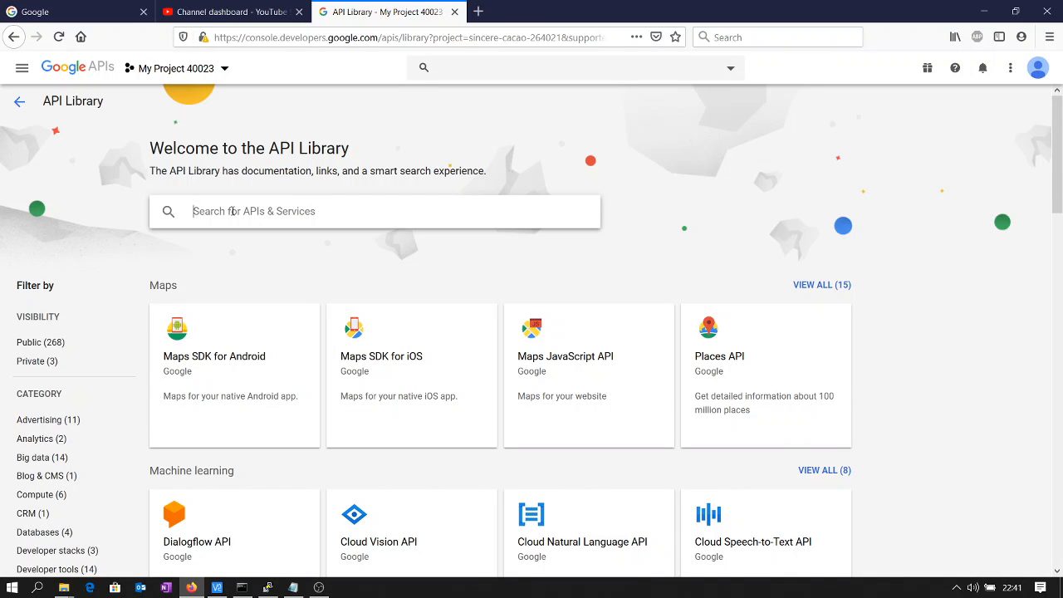
Step: Search the API Library for 'Youtube' to list the YouTube APIs
text(Youtube)
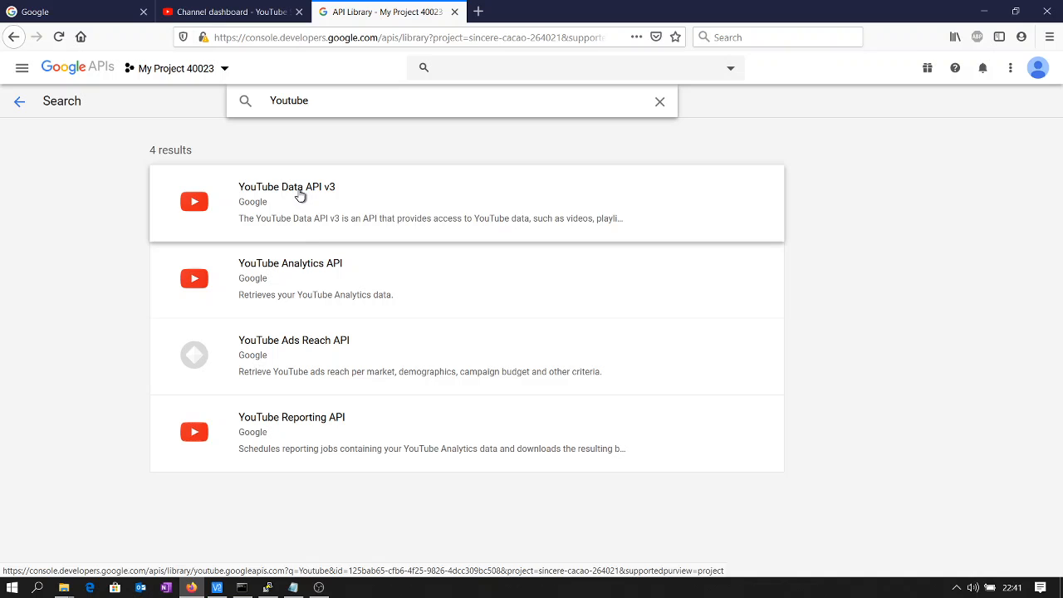
mouse_move(316, 276)
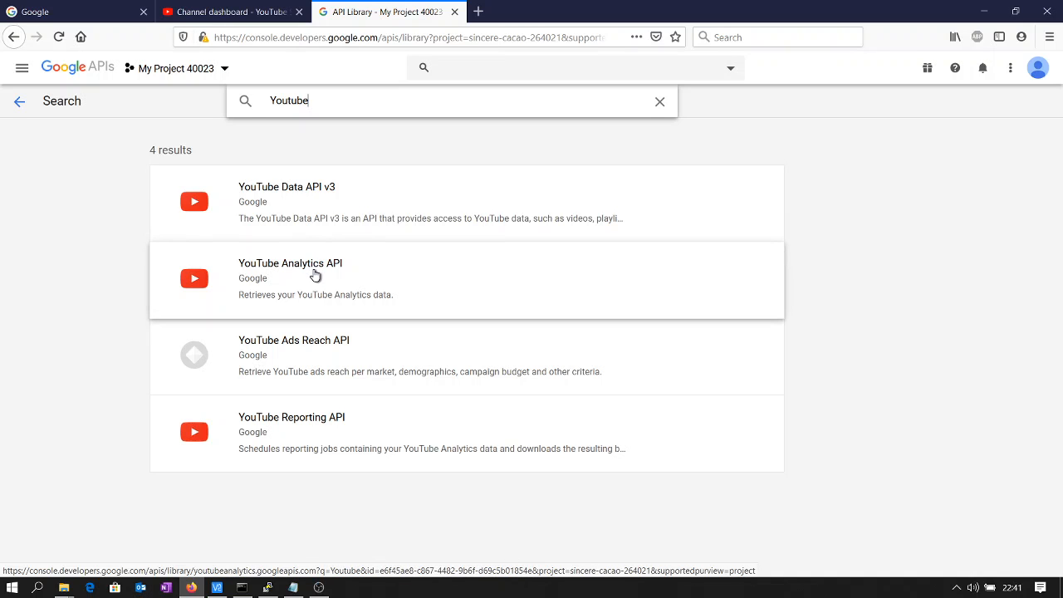
mouse_move(329, 197)
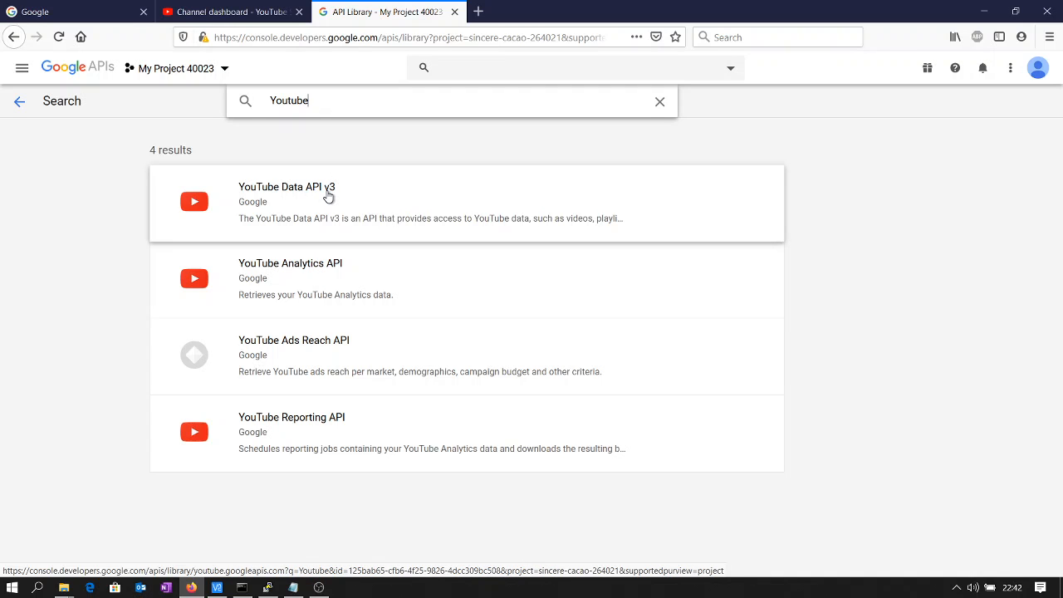
Step: Enable YouTube Data API v3 from its library details page
click(286, 186)
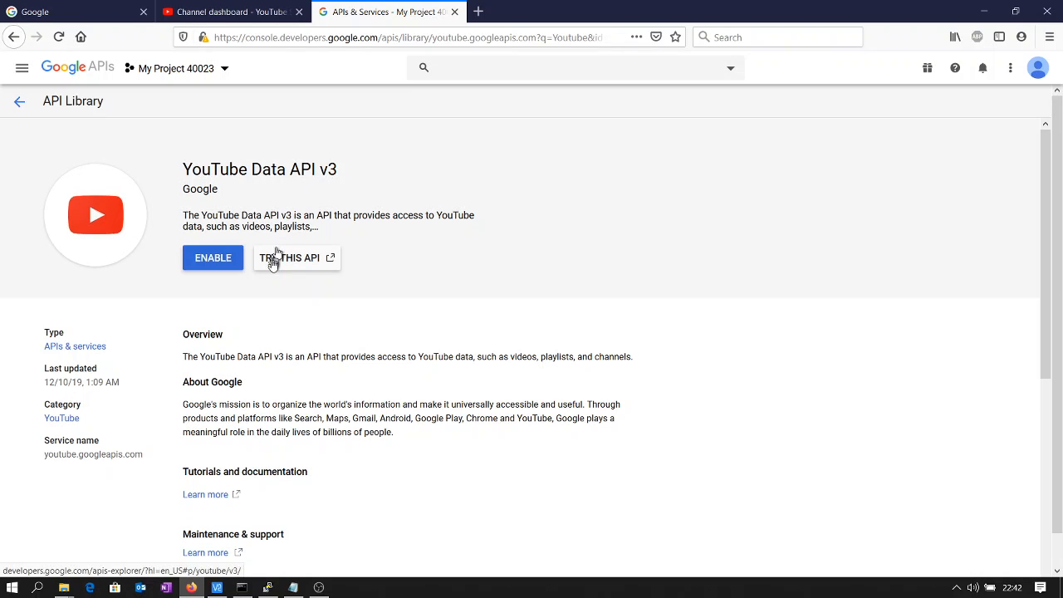
click(212, 257)
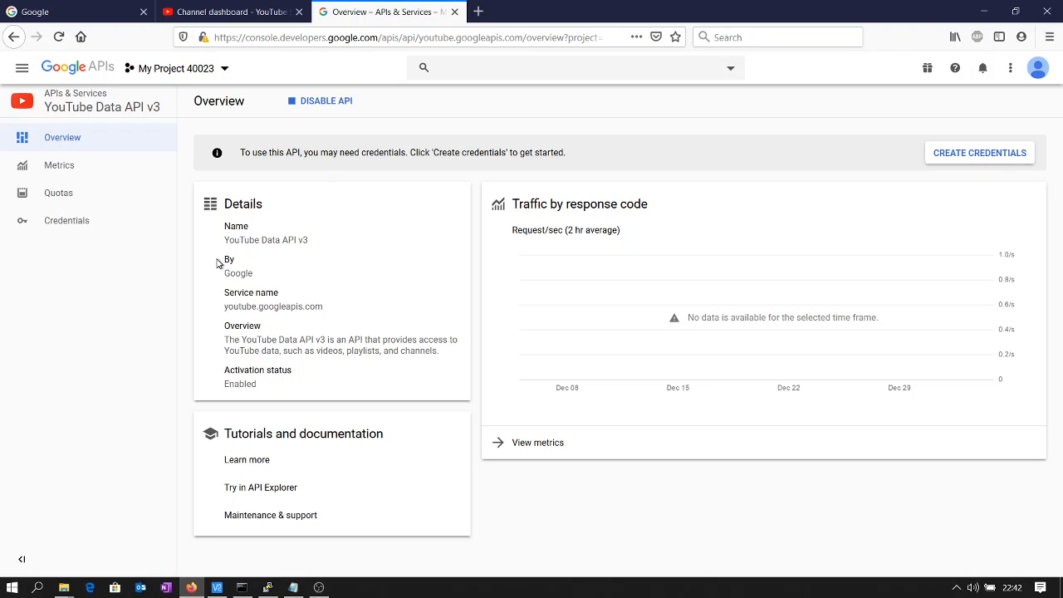
mouse_move(384, 133)
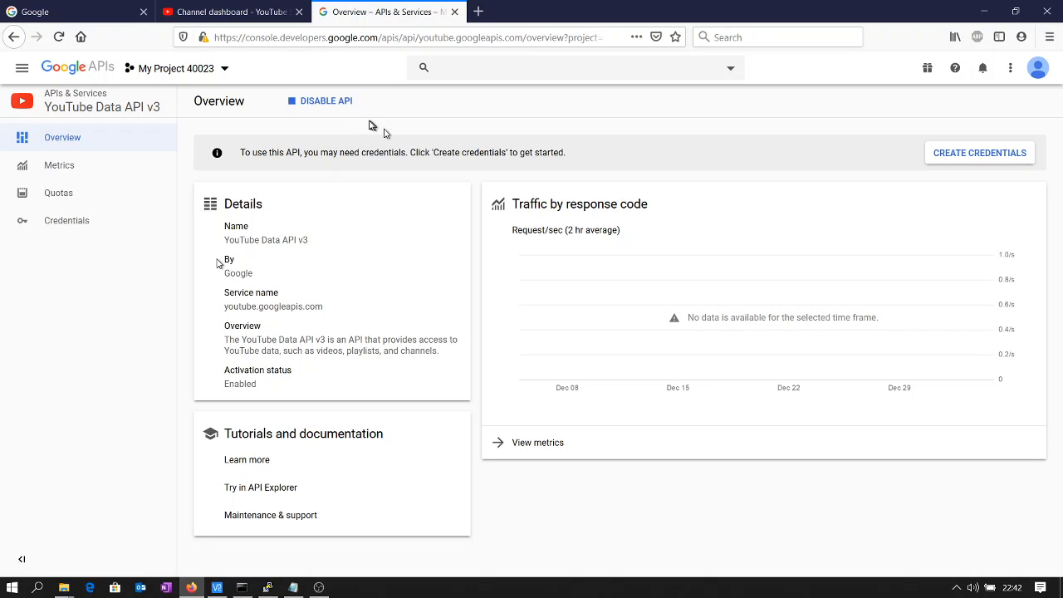
mouse_move(595, 299)
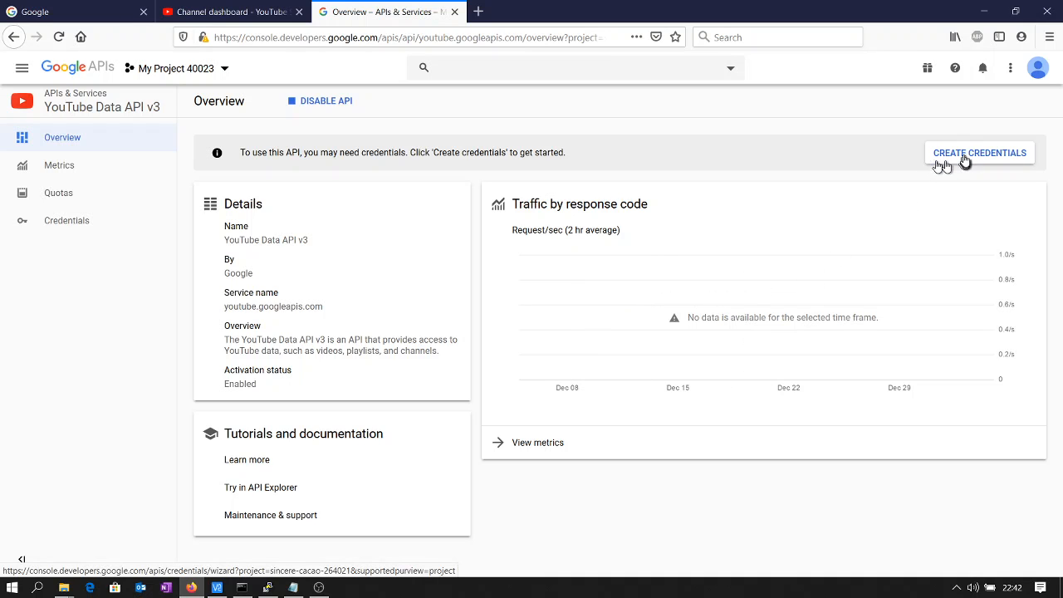
Step: Start the credentials wizard for YouTube Data API v3 called from Other UI (Windows, CLI tool)
click(981, 153)
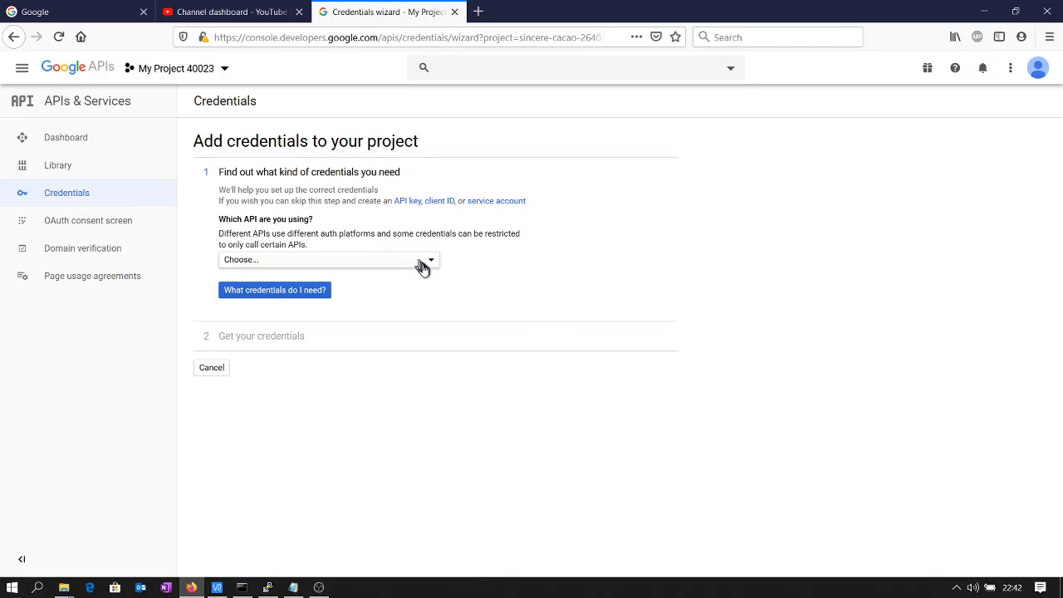
click(325, 260)
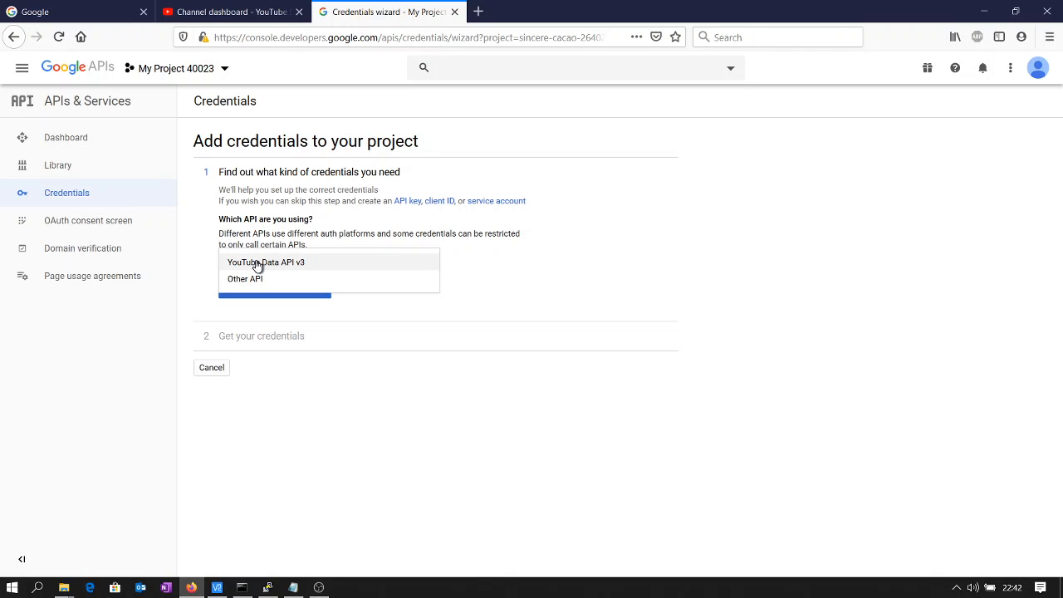
click(266, 262)
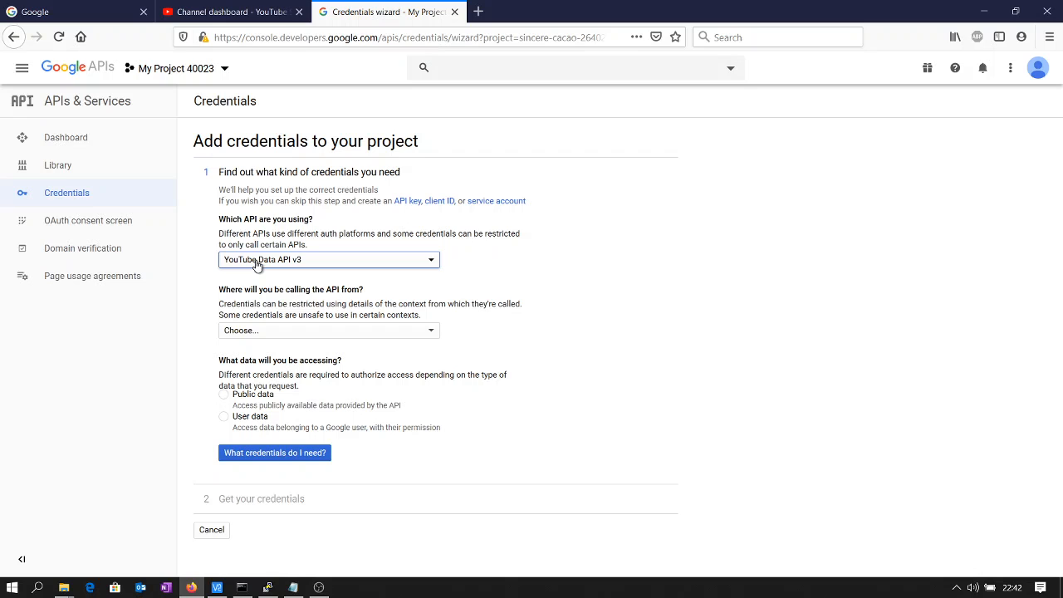
click(329, 329)
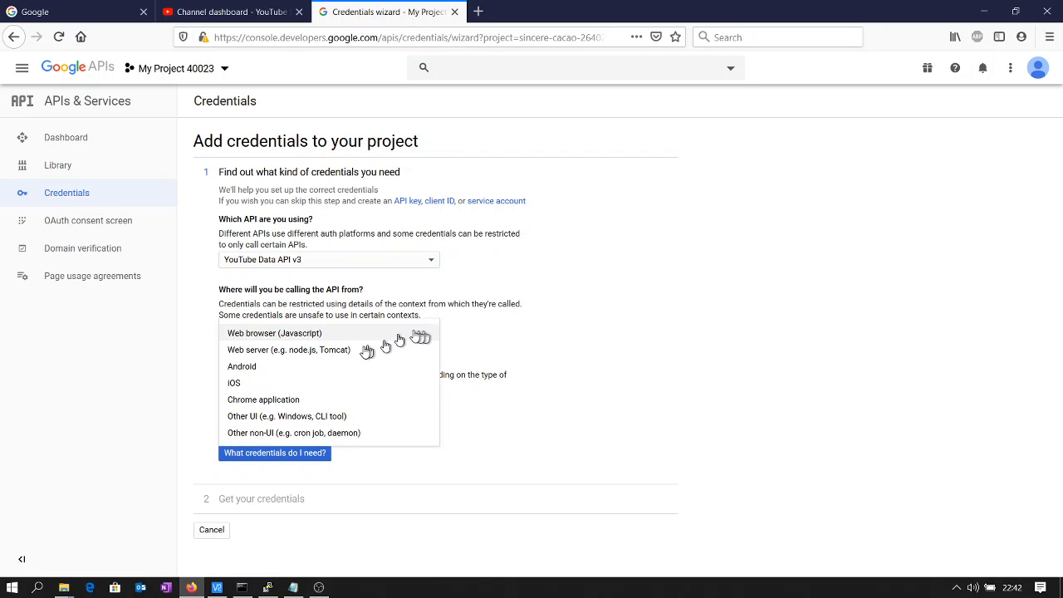
mouse_move(299, 368)
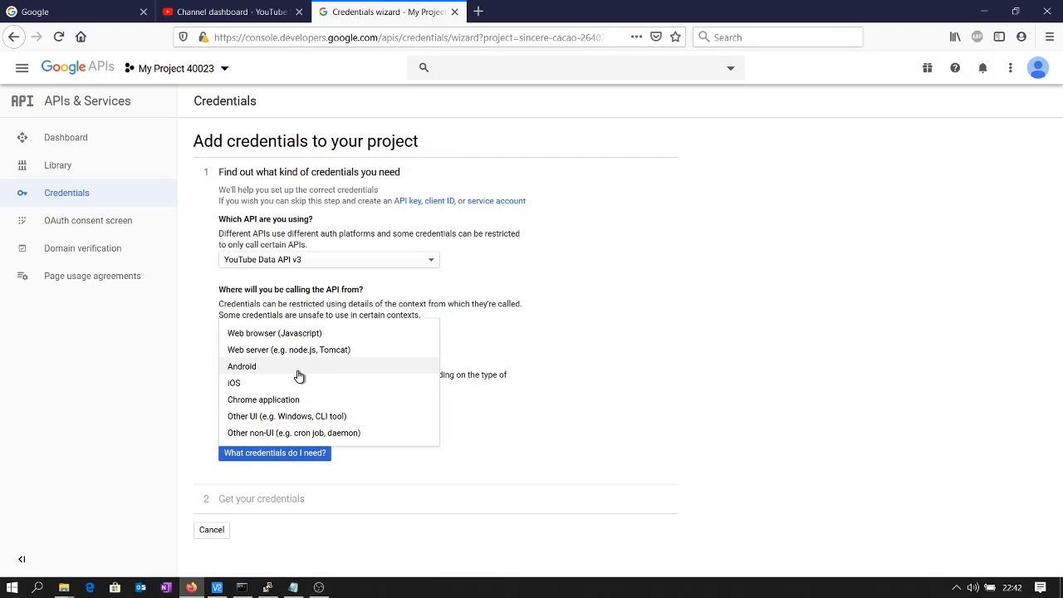
mouse_move(253, 347)
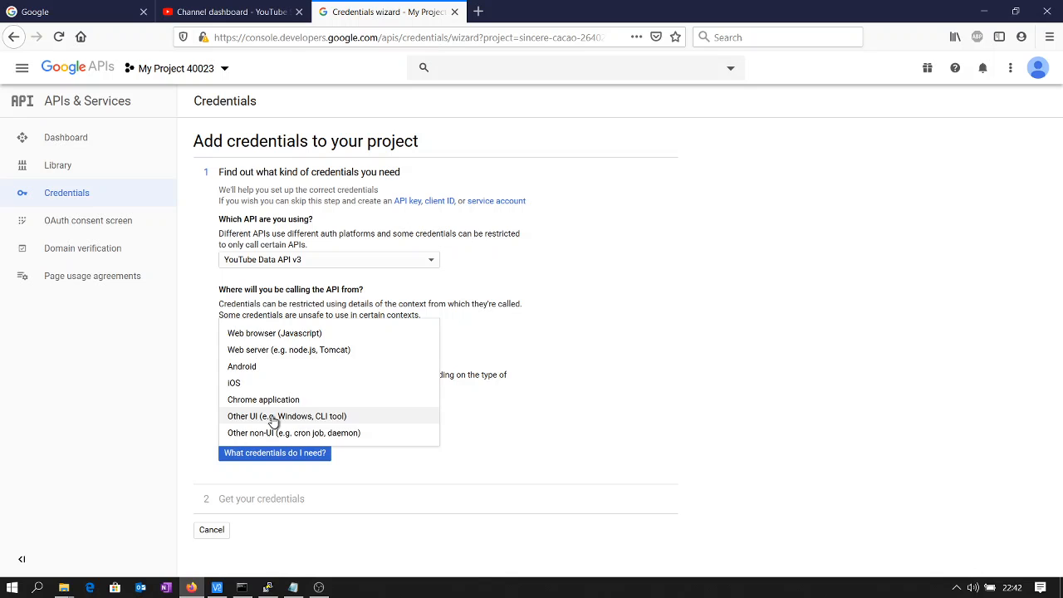
click(286, 415)
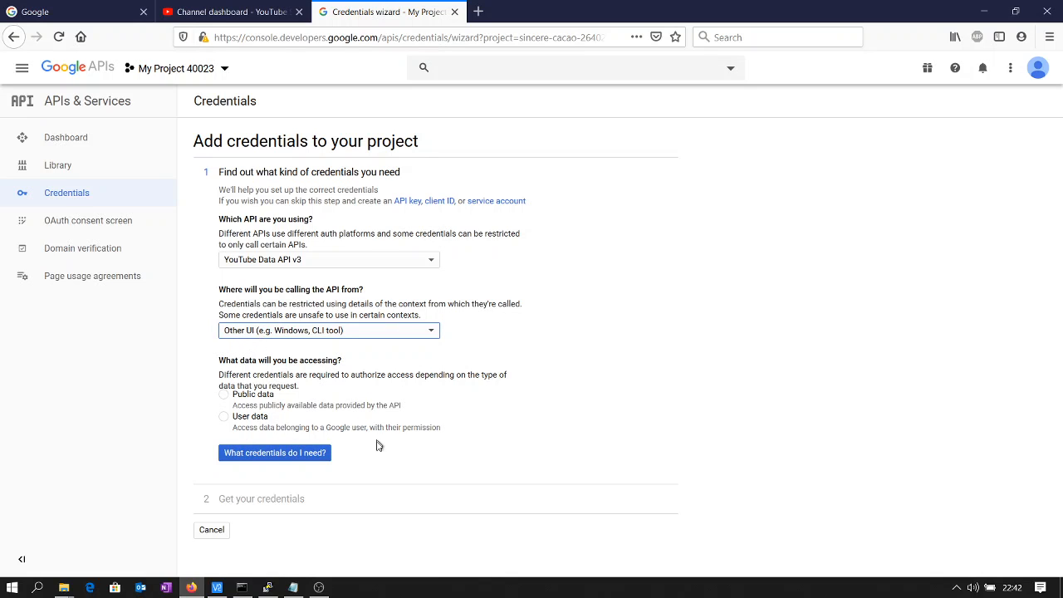
Step: Choose User data access and ask which credentials are needed
click(274, 452)
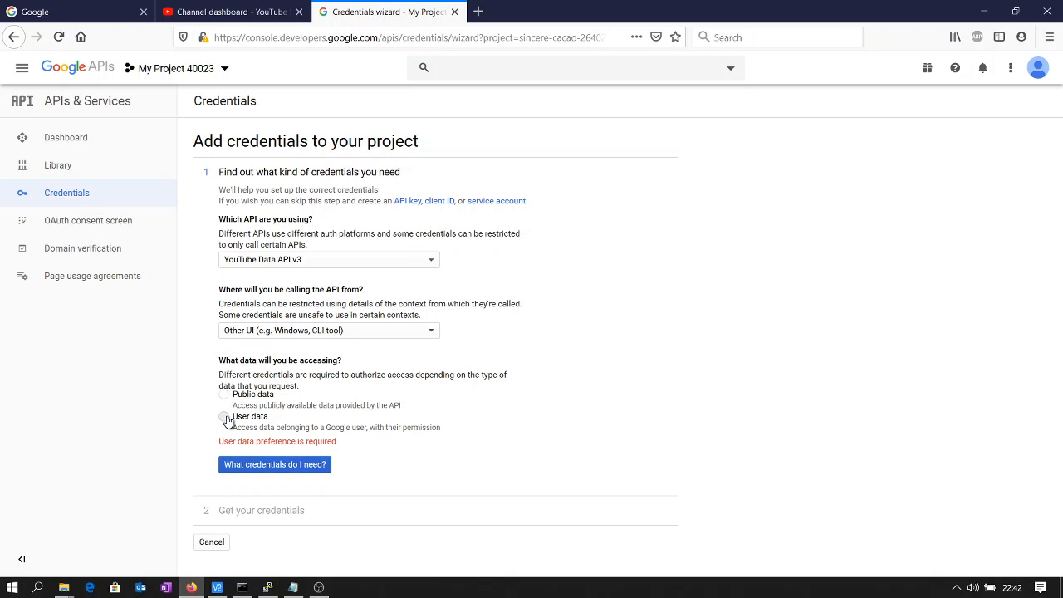
click(223, 415)
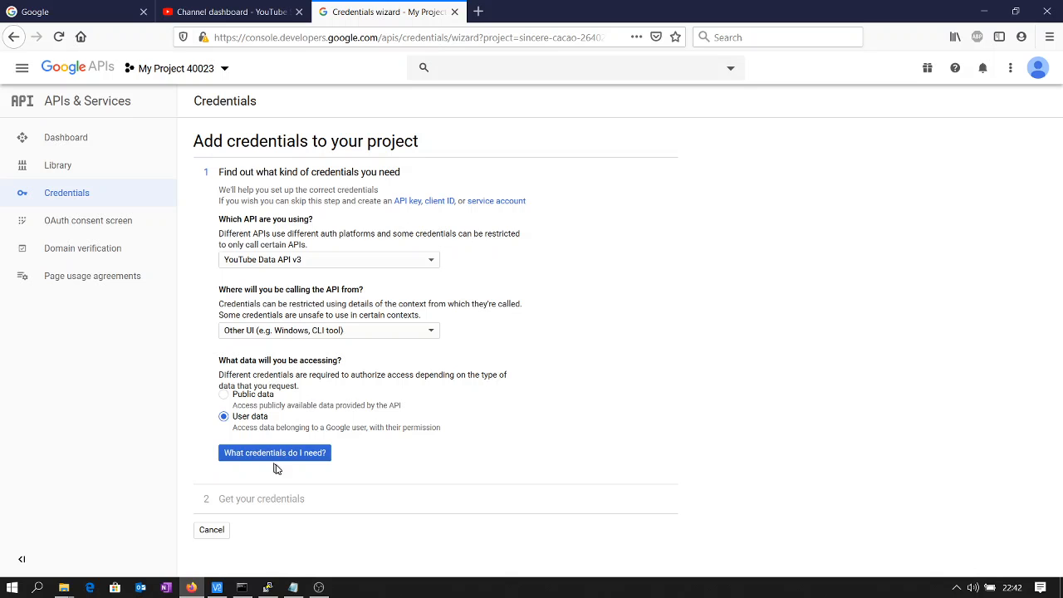
click(274, 452)
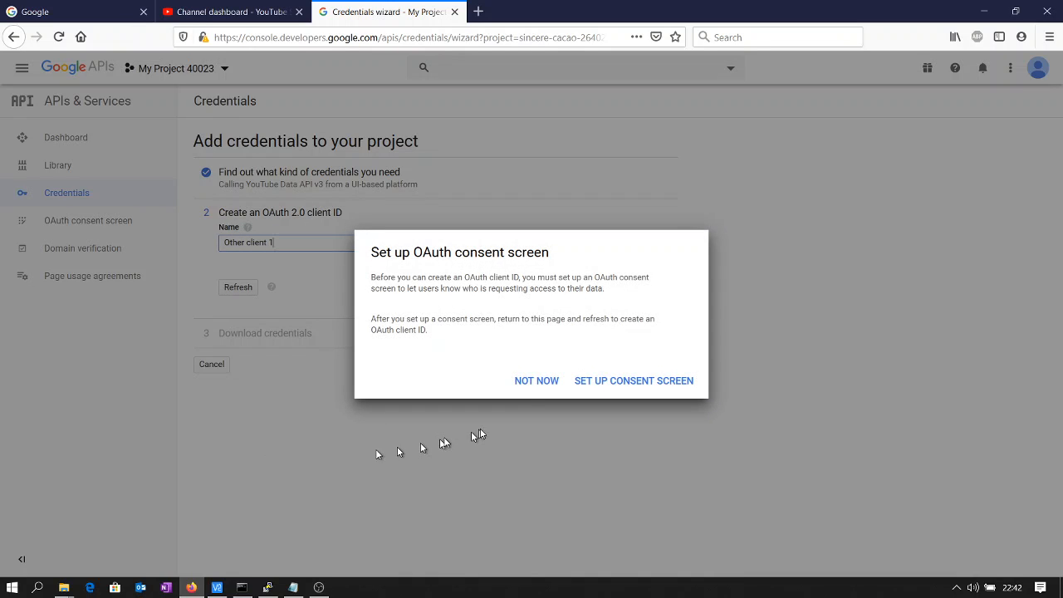
Step: Refresh the OAuth 2.0 client ID step to bring back the consent-screen requirement notice
click(537, 381)
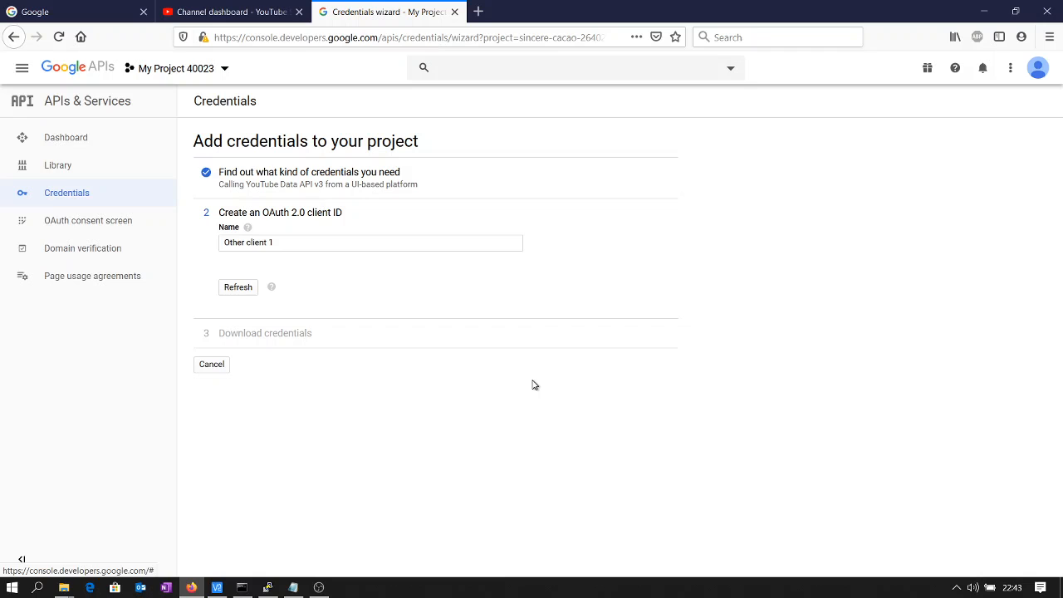
mouse_move(382, 273)
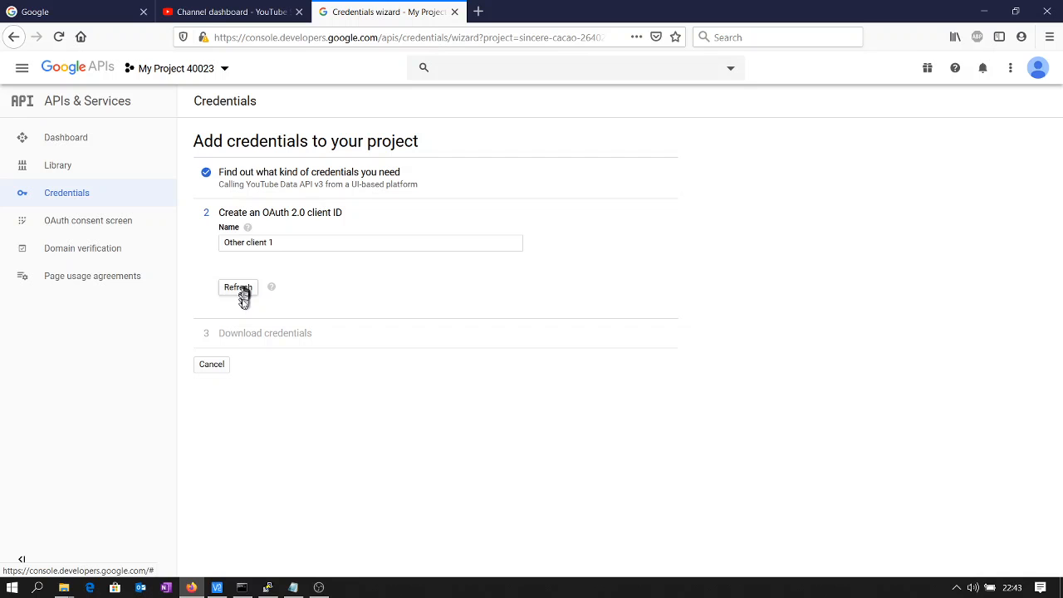
click(238, 286)
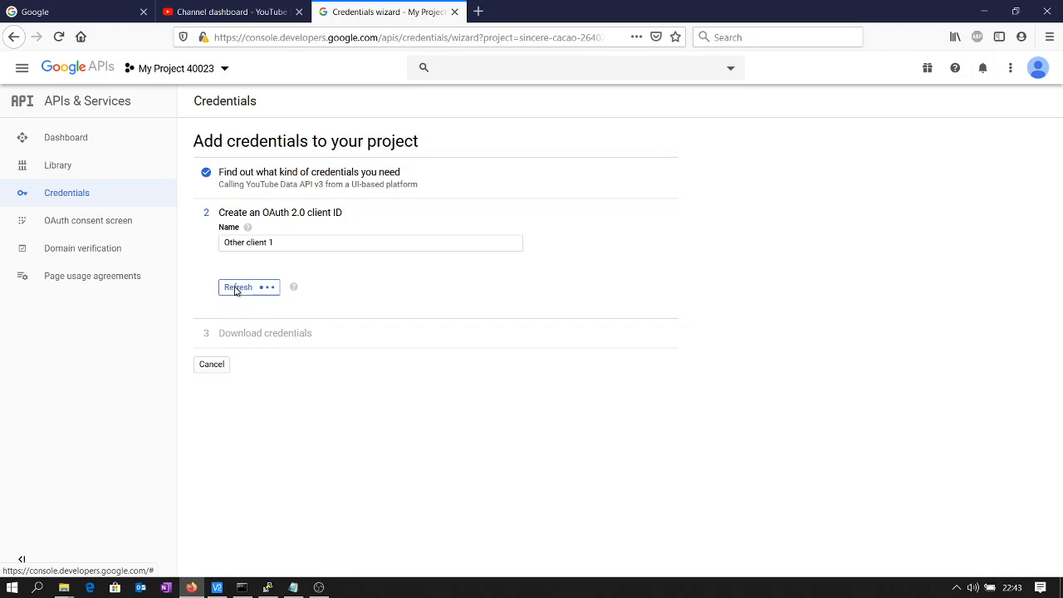
click(240, 286)
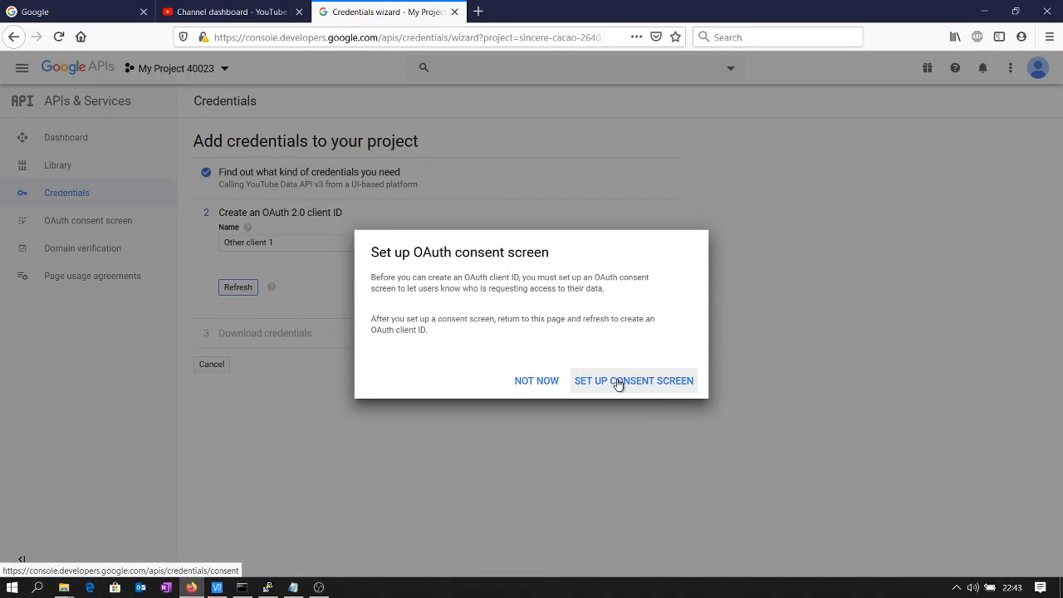
Step: Set up an OAuth consent screen with the External user type and create it
click(633, 381)
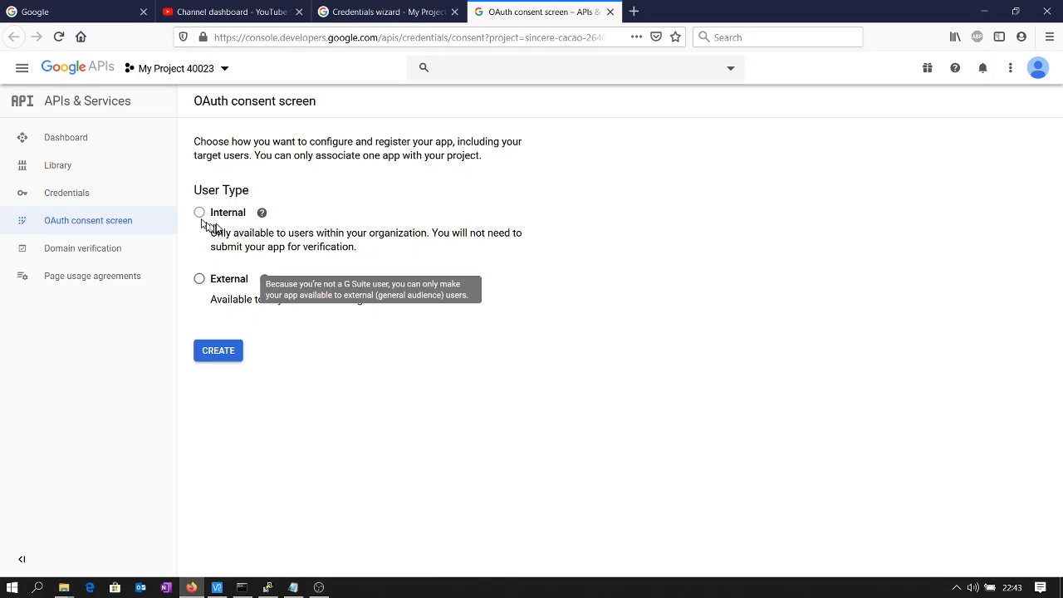
click(200, 279)
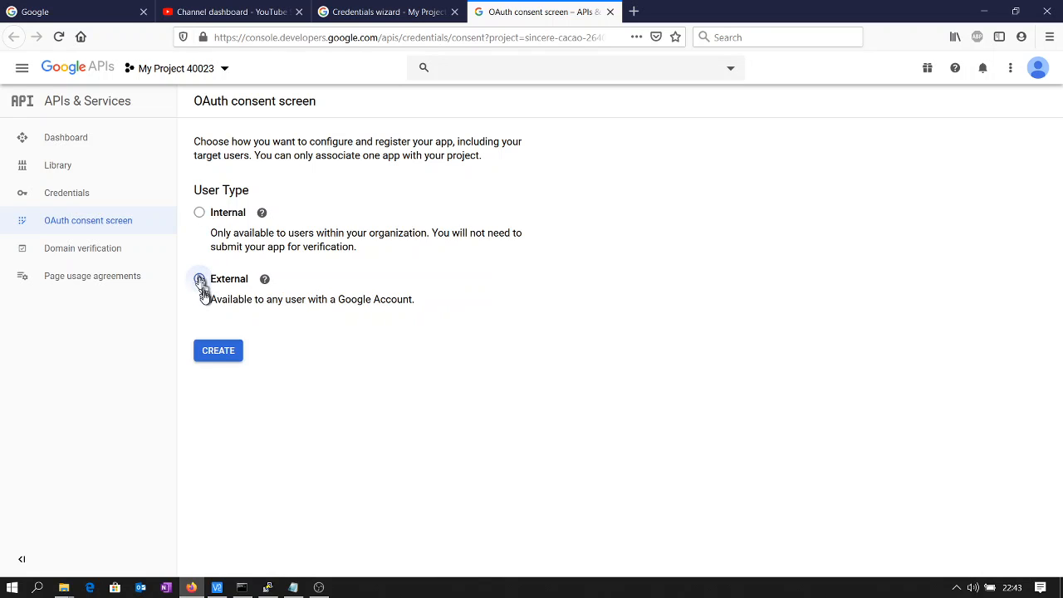
click(217, 349)
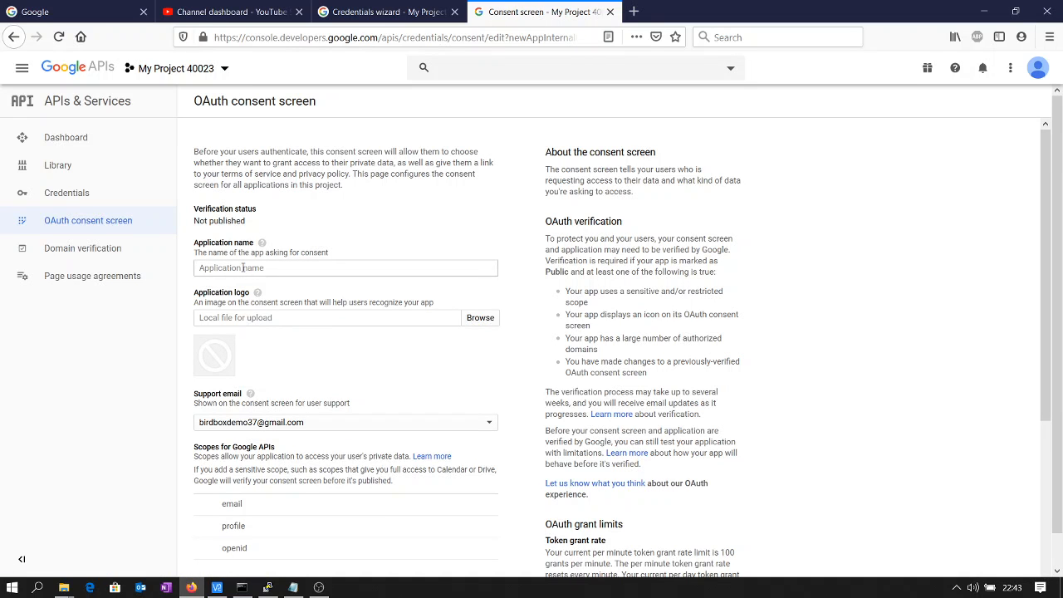
Step: Name the application 'birdbox' and browse for a logo image file
text(birdbox)
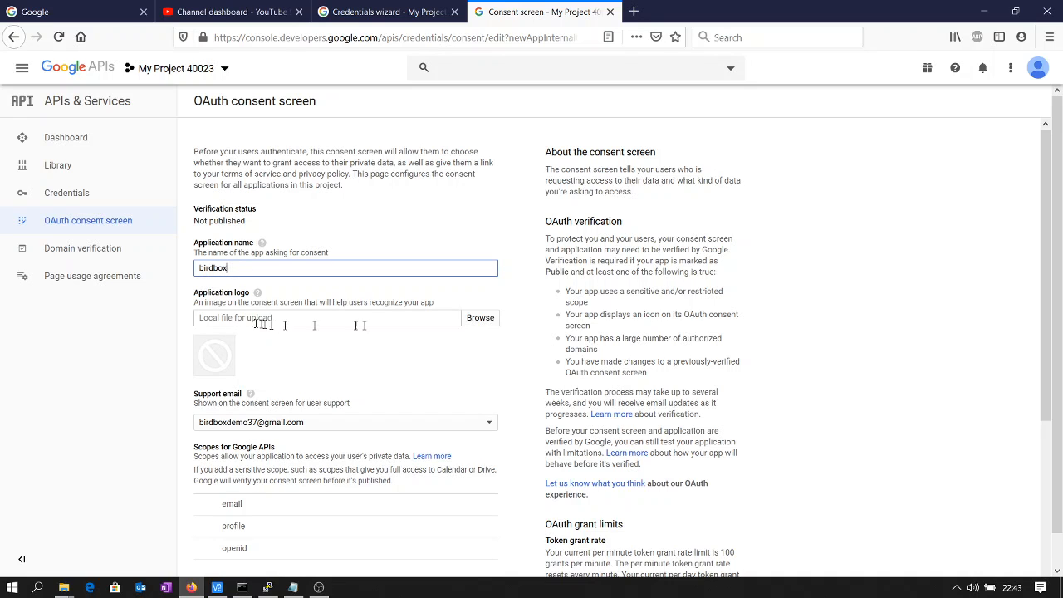
click(480, 317)
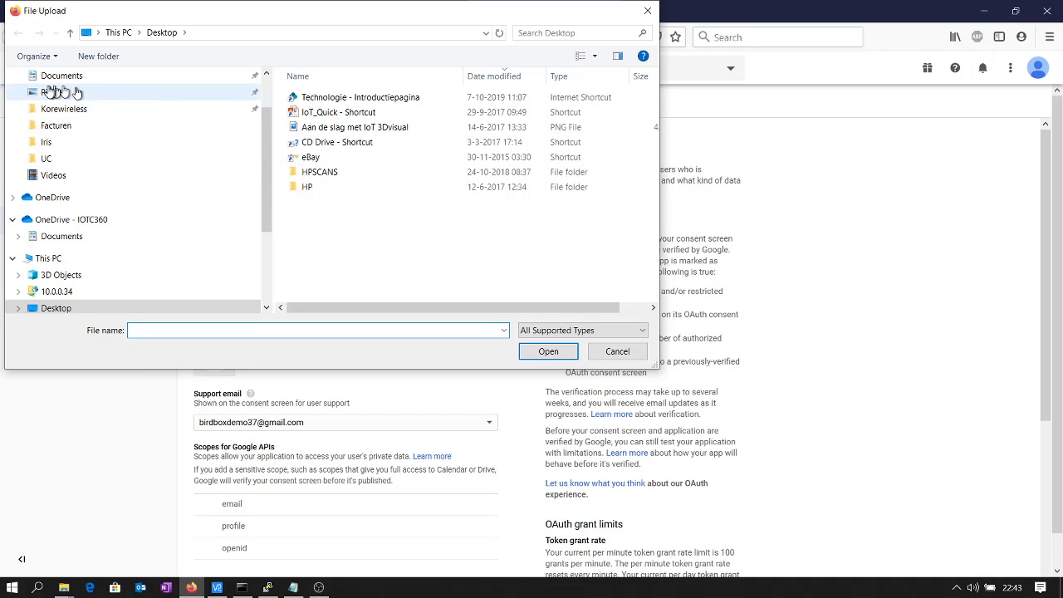
Step: Upload the birdhouse photo bouwpakket-voor-mezen-90511-2 from Pictures as the app logo
click(55, 93)
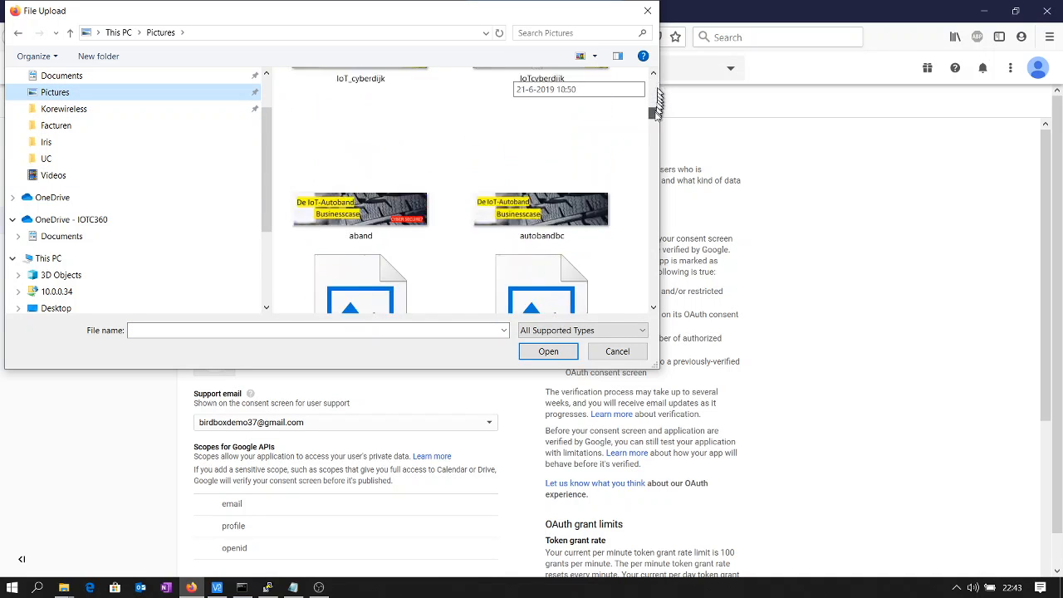
scroll(down, 3)
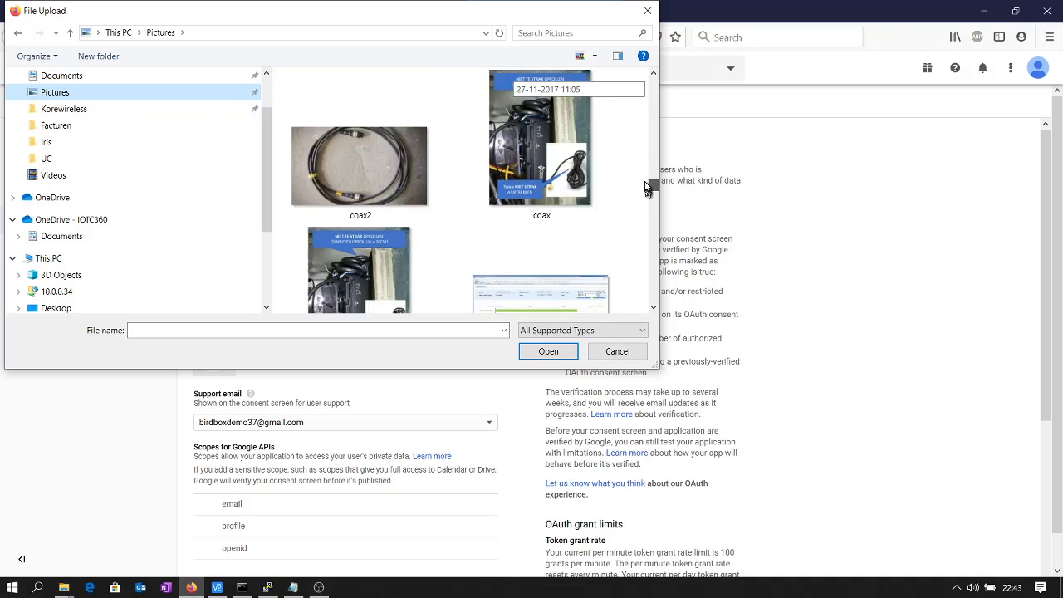
scroll(down, 3)
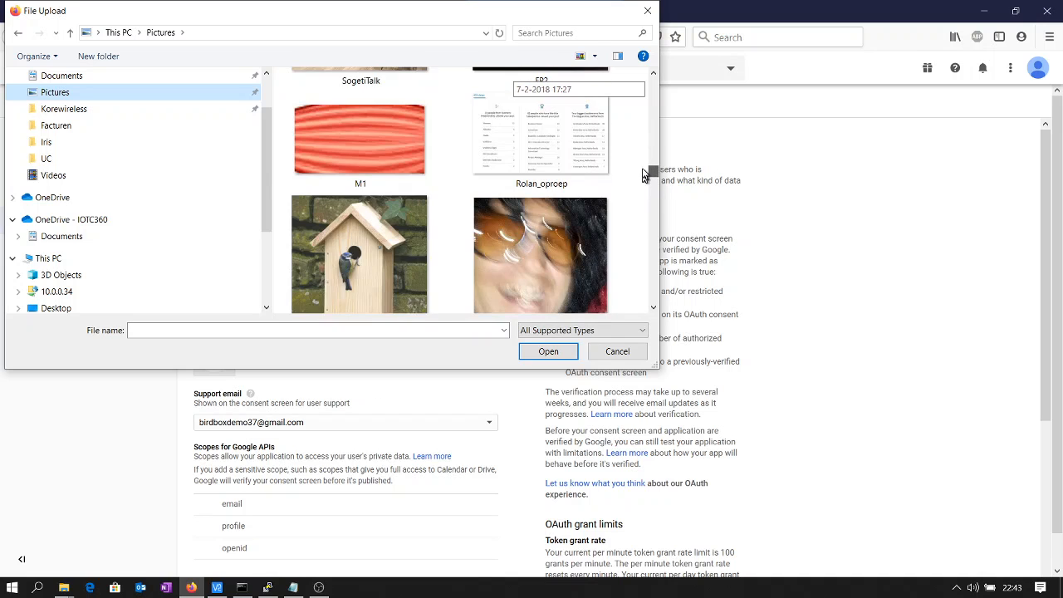
click(359, 249)
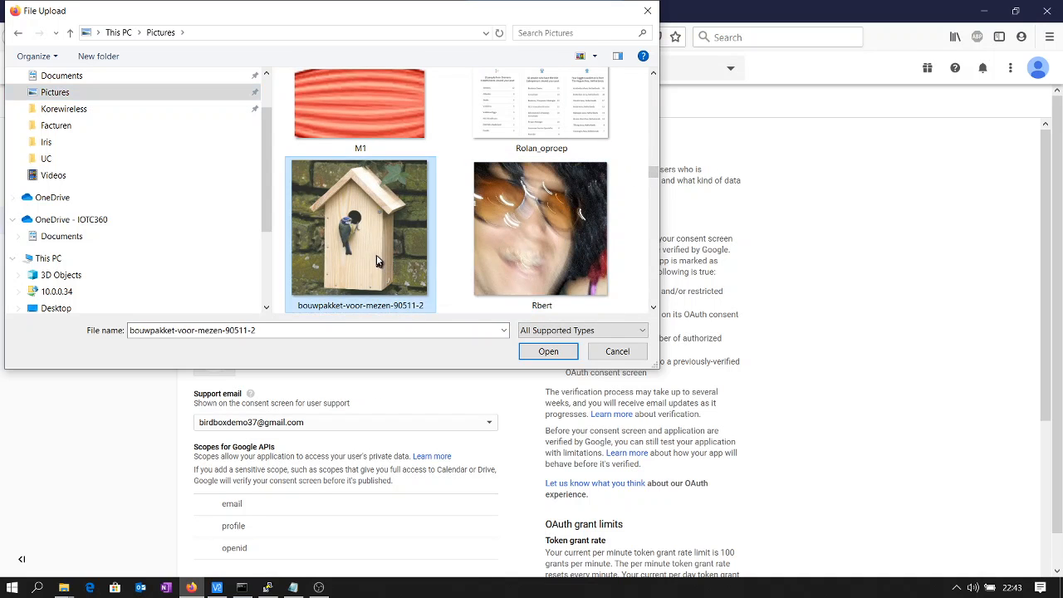
click(548, 352)
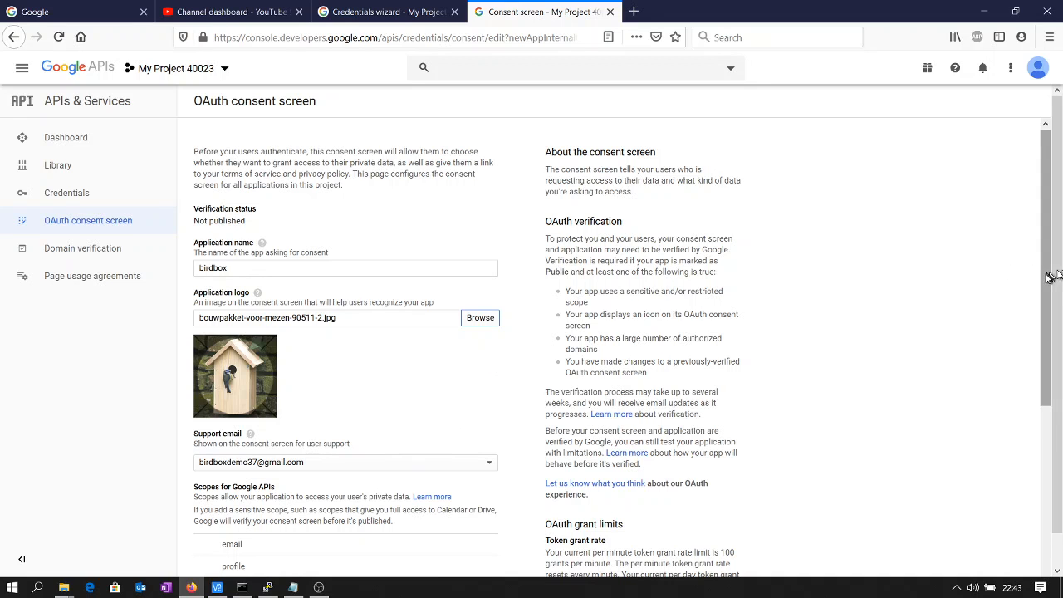
Step: Save the birdbox consent screen from the bottom of the form
scroll(down, 3)
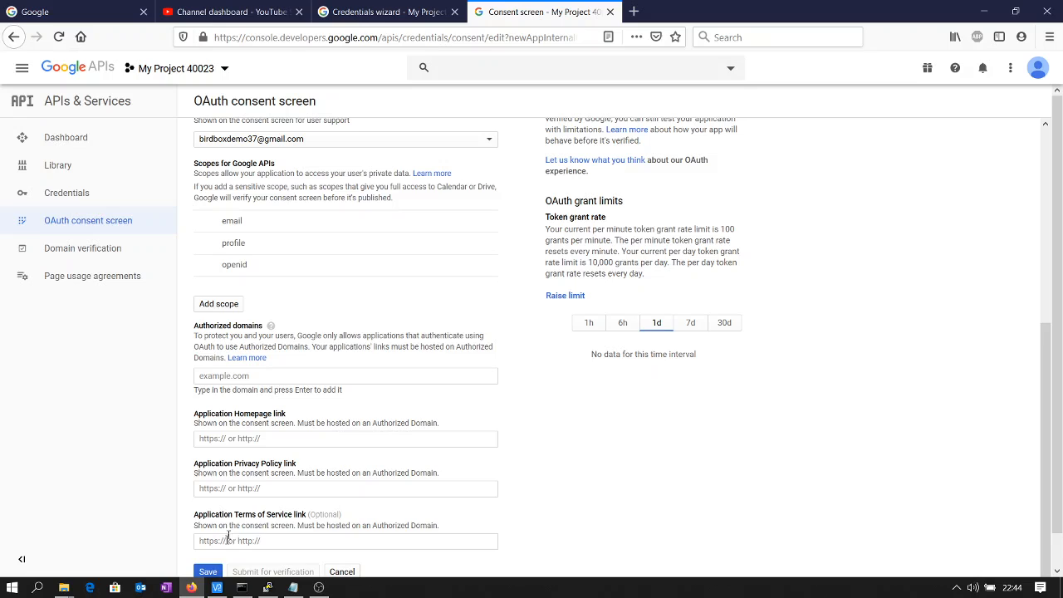
click(208, 571)
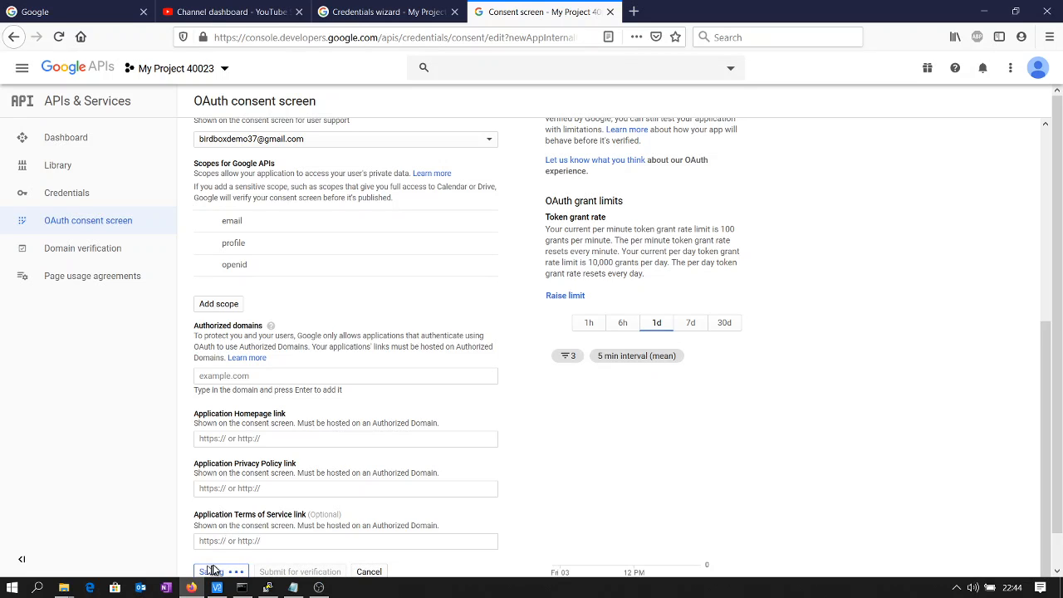
click(212, 571)
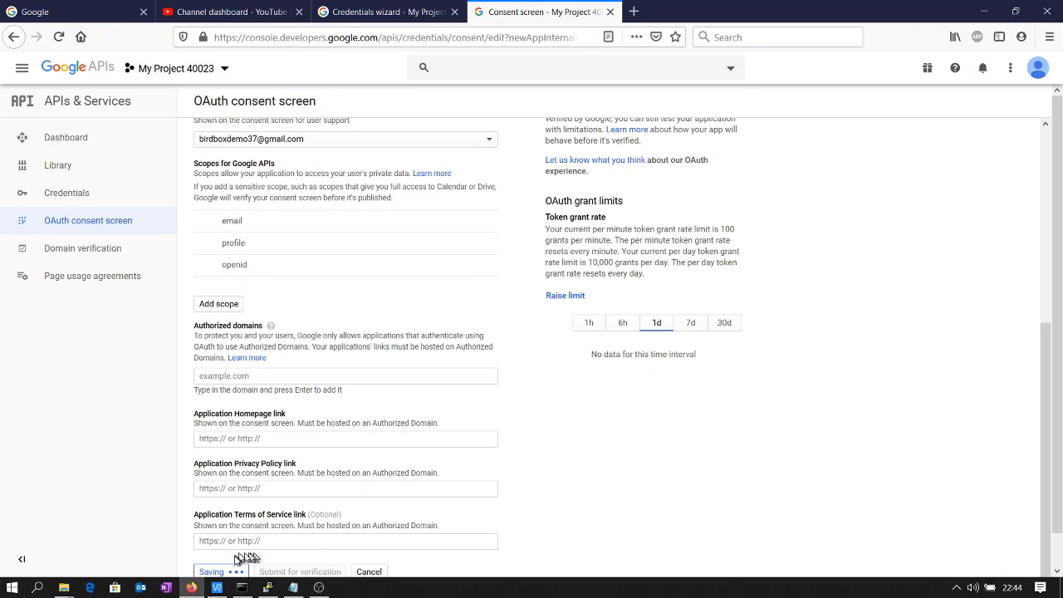
click(211, 572)
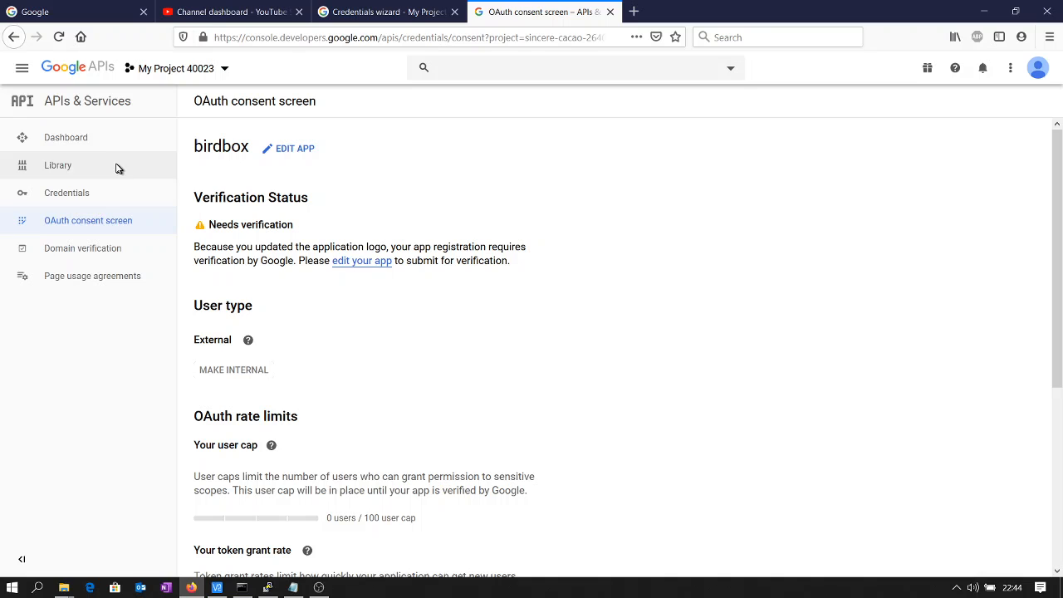
mouse_move(76, 147)
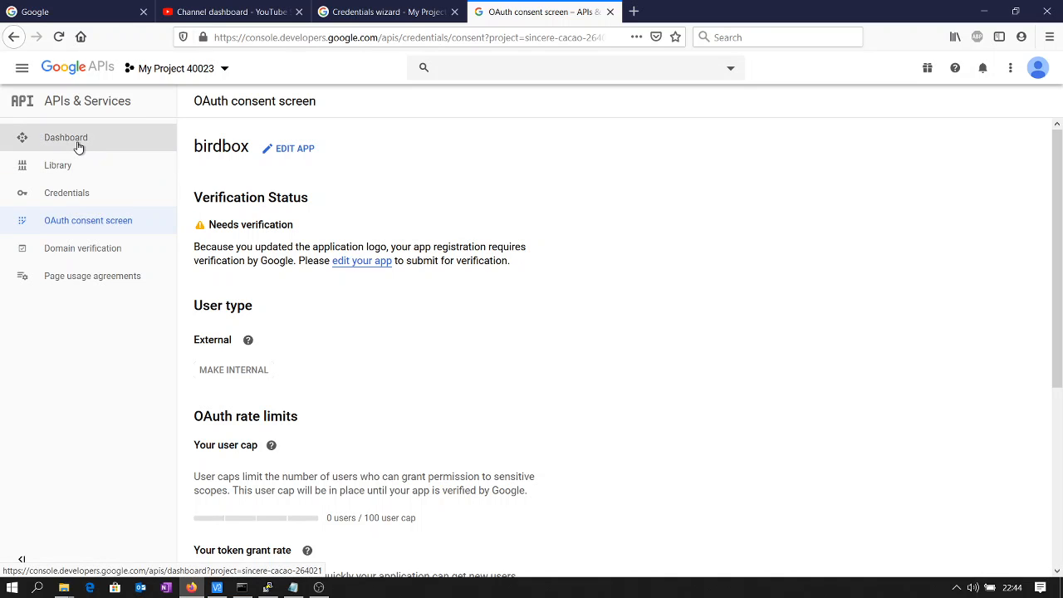
Step: Return to the My Project 40023 APIs & Services dashboard listing YouTube Data API v3
click(66, 136)
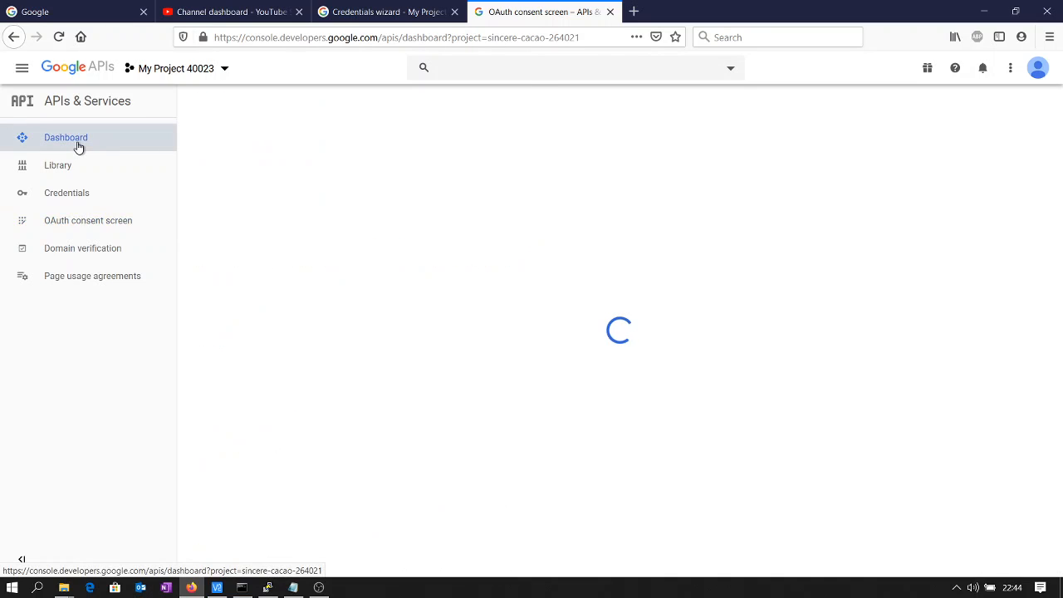
click(76, 136)
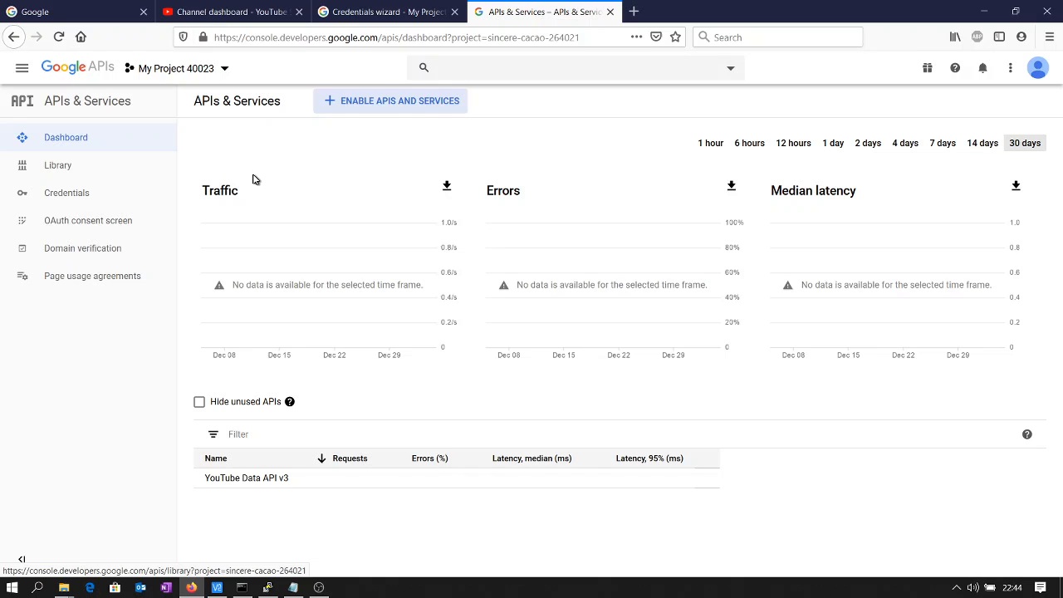
click(390, 101)
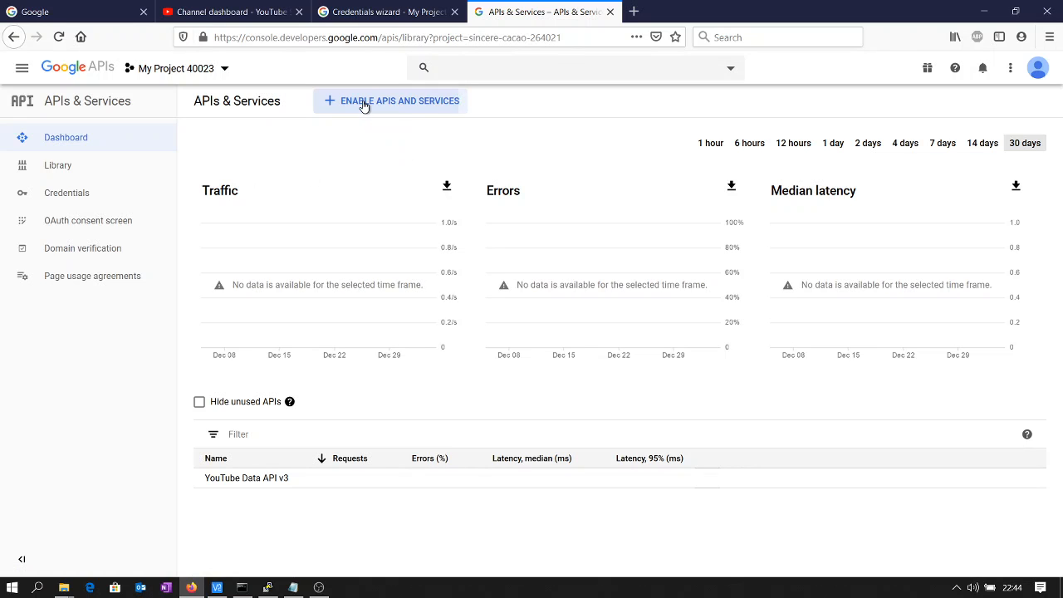
Step: Search the API library for 'youtube' and enable YouTube Analytics API
click(389, 101)
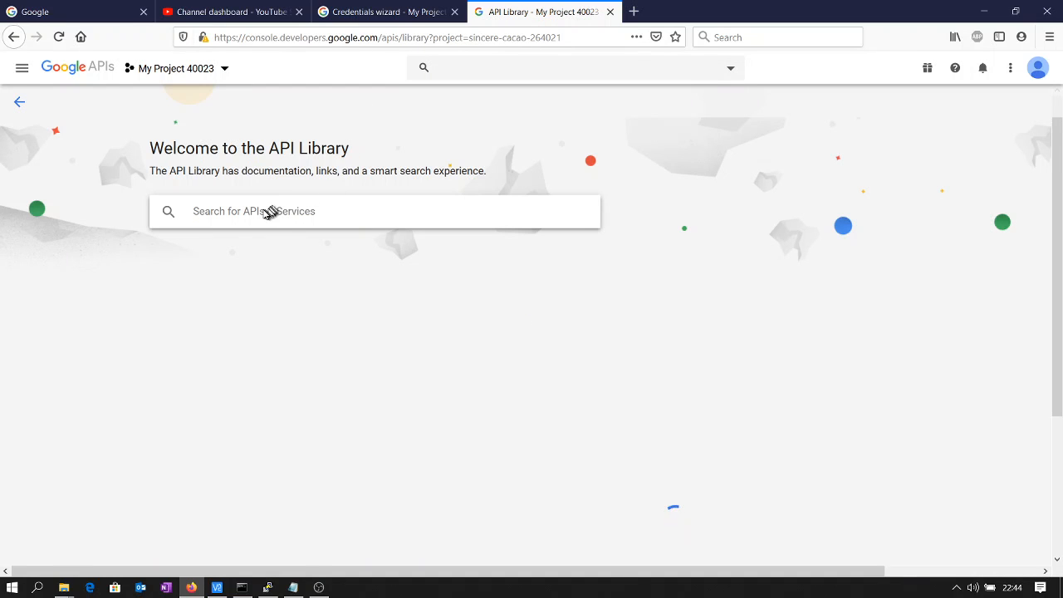
text(y)
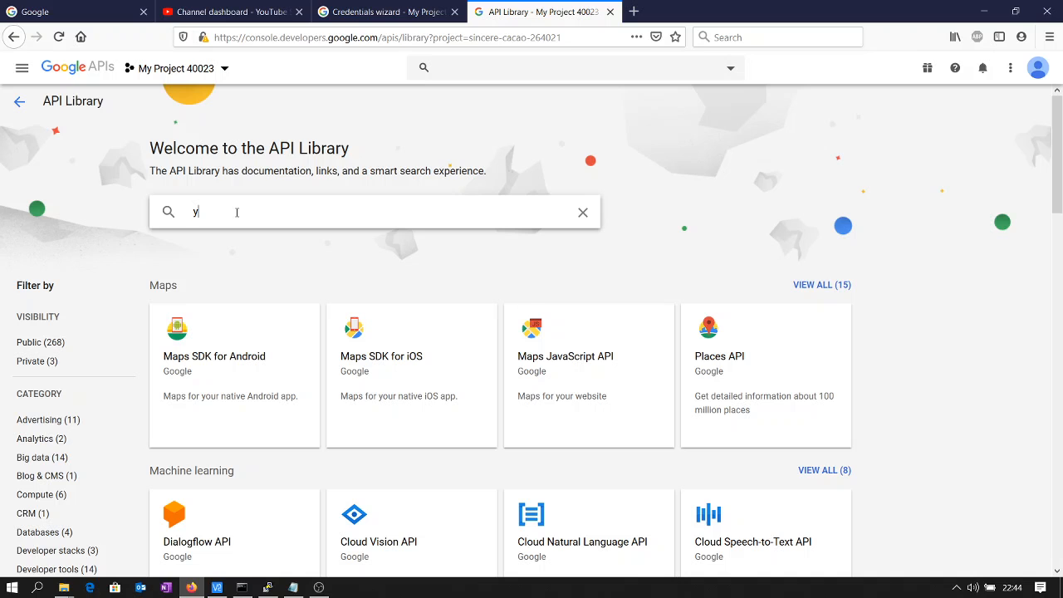
text(outube)
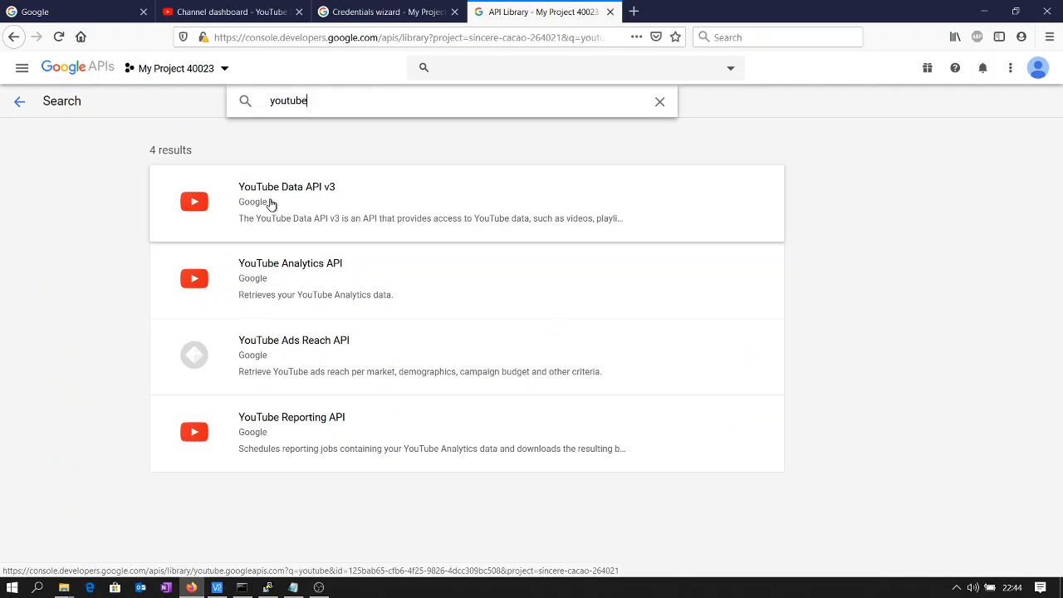
click(289, 279)
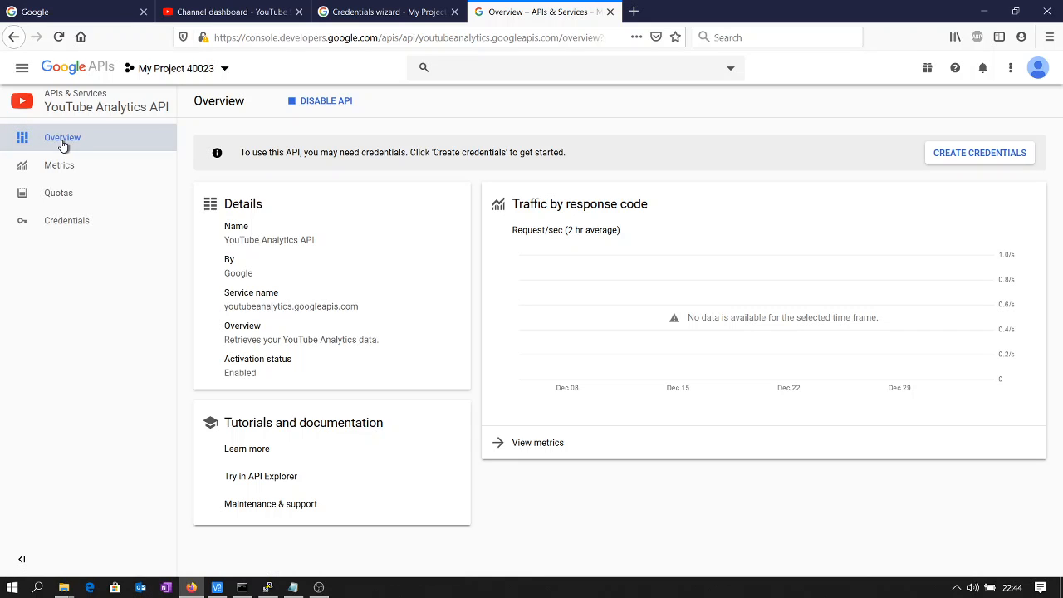
mouse_move(63, 143)
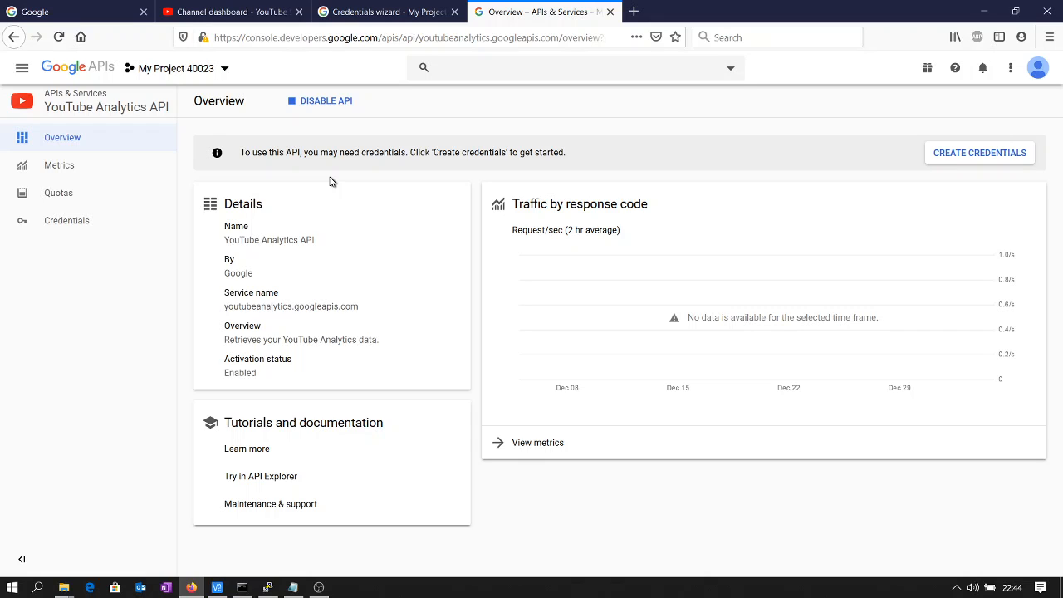
mouse_move(210, 259)
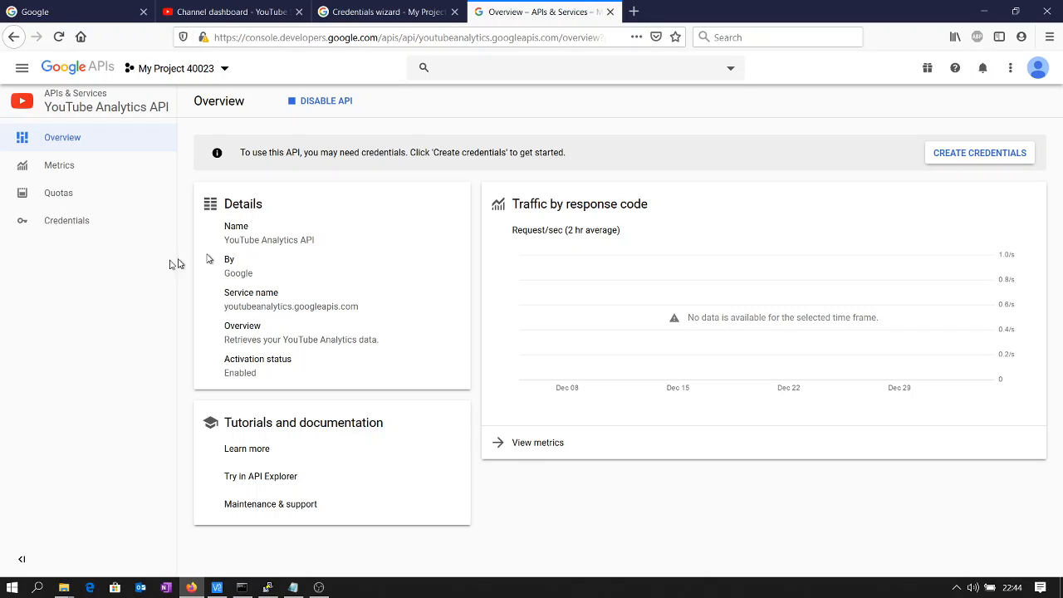
mouse_move(210, 258)
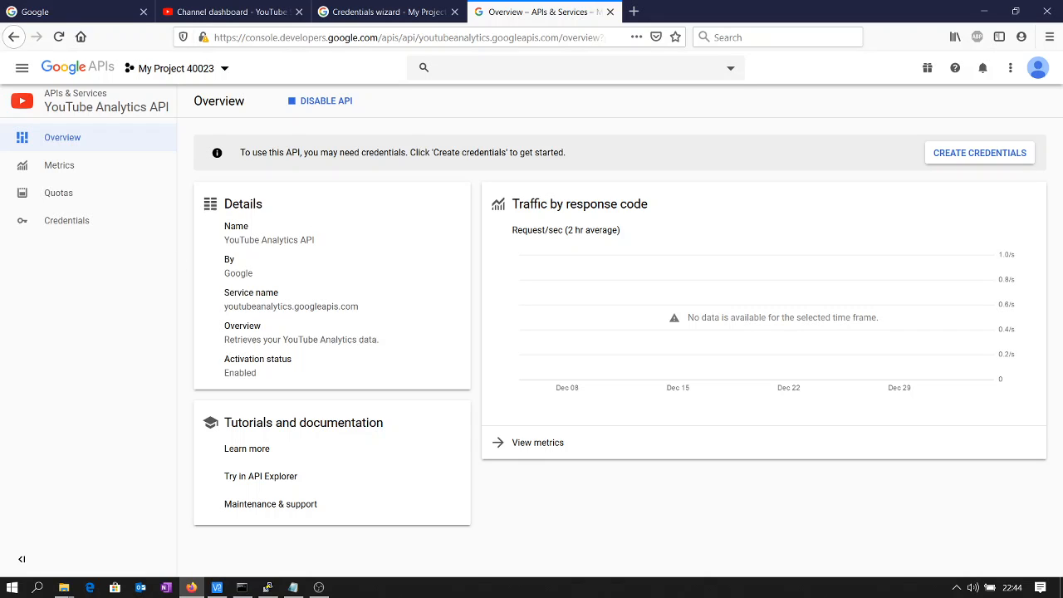